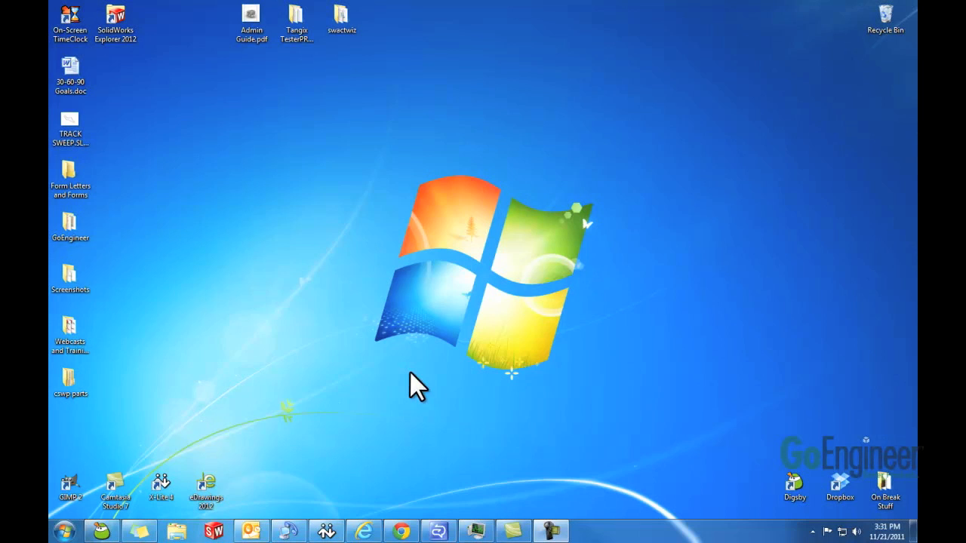
pyautogui.moveTo(381, 347)
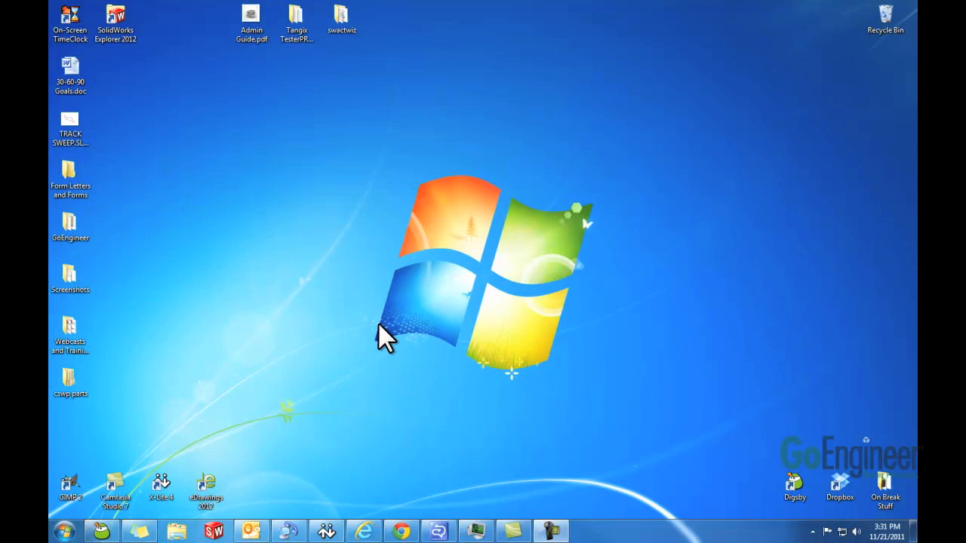
pyautogui.moveTo(378, 348)
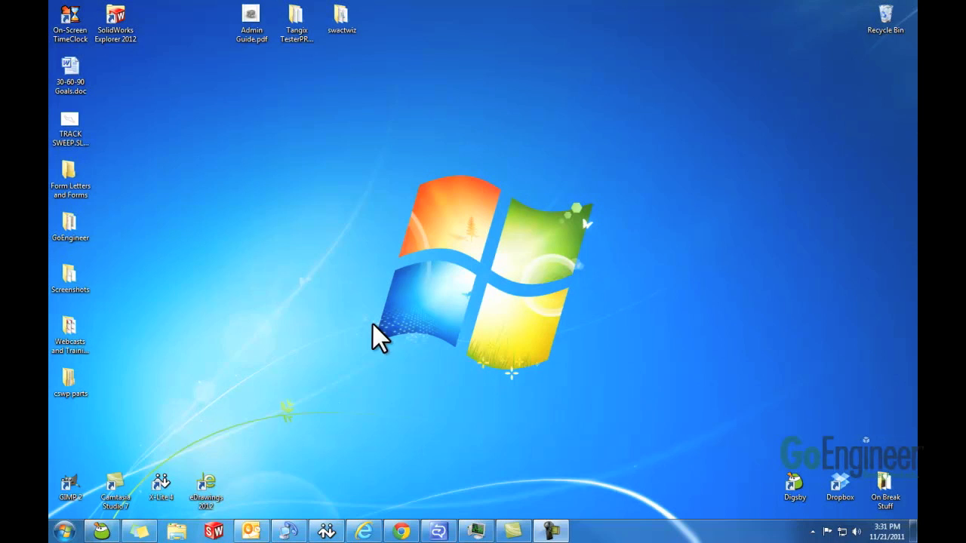
pyautogui.moveTo(260, 433)
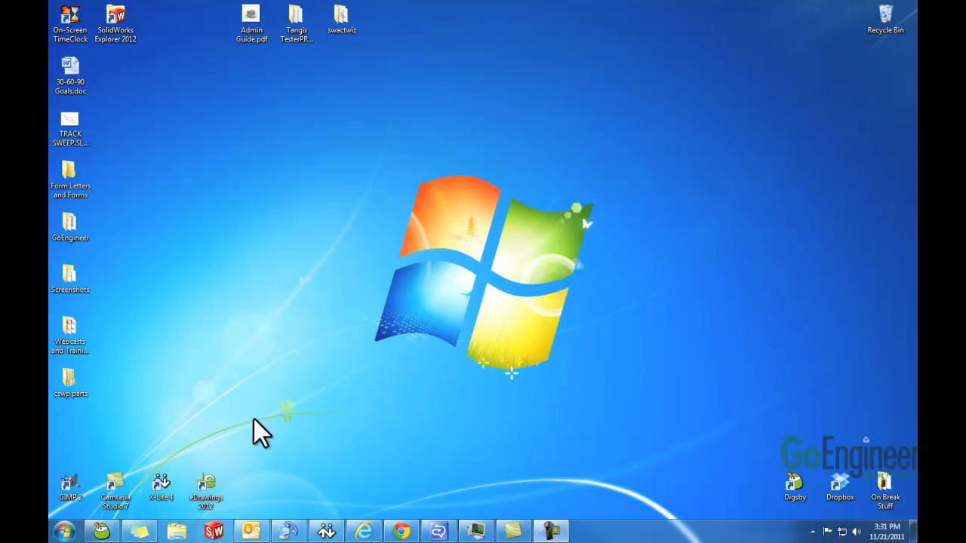
# Launch SNL - Client and dismiss the server error to view techserver@25734 license usage.
pyautogui.click(70, 527)
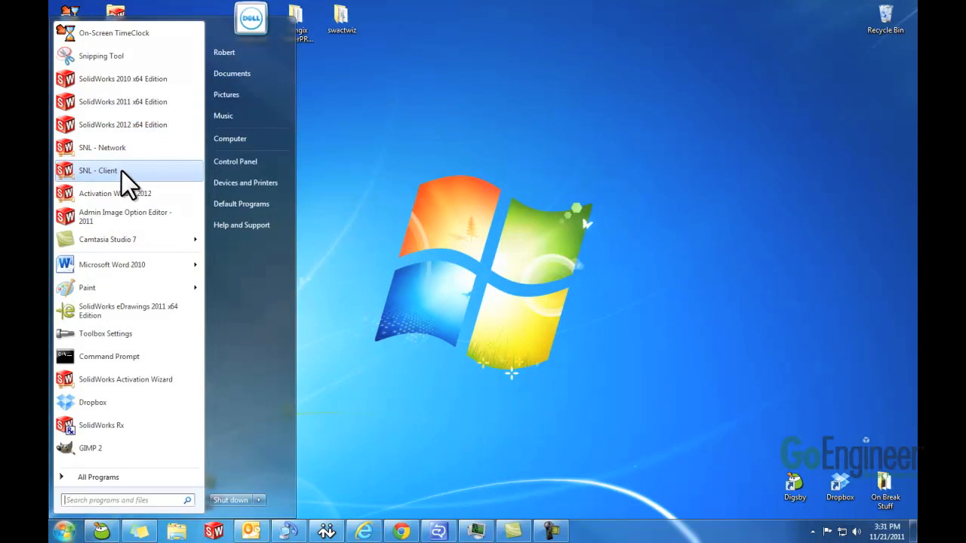
pyautogui.click(97, 170)
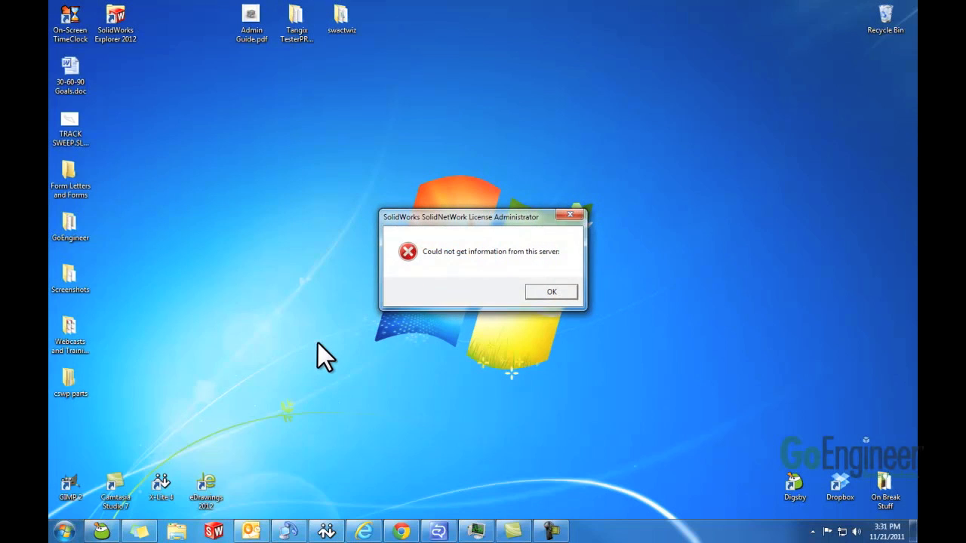
pyautogui.moveTo(572, 322)
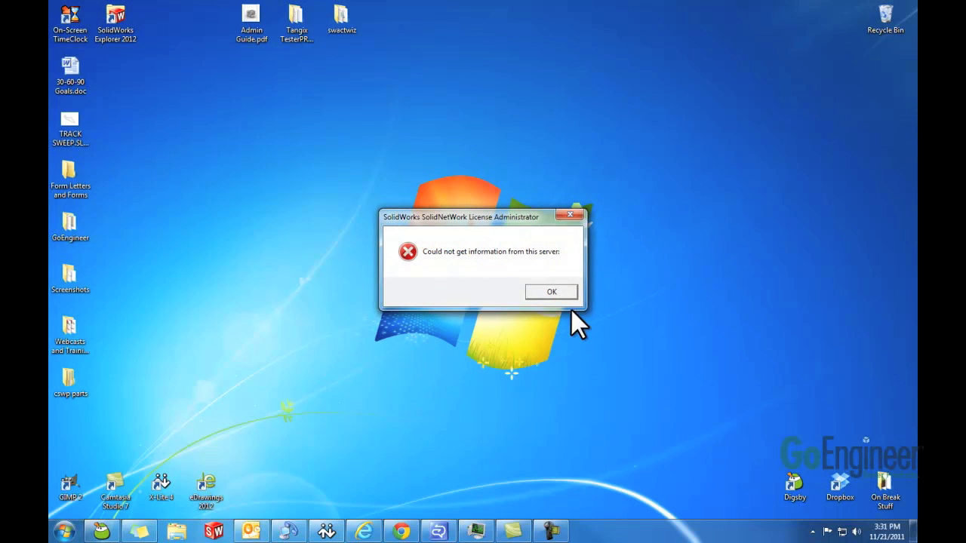
pyautogui.click(551, 292)
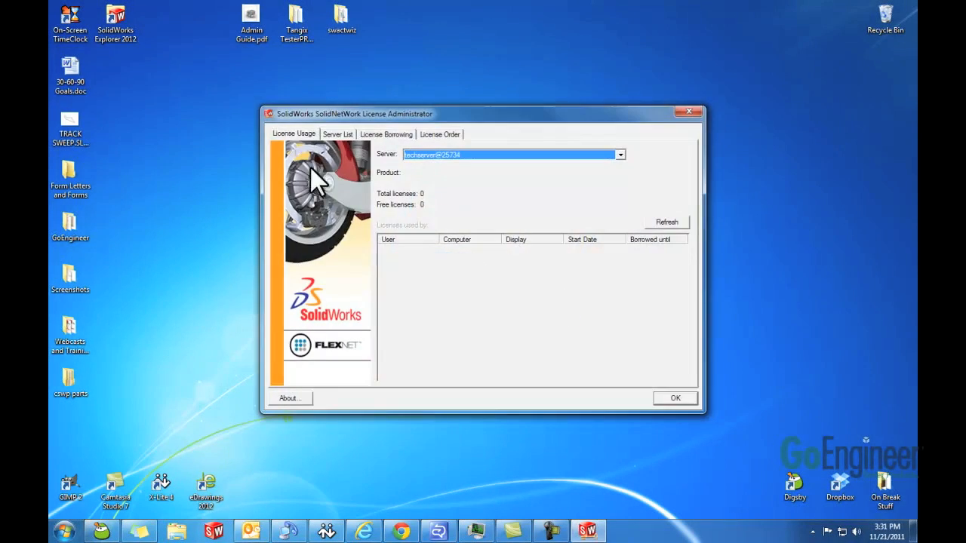
pyautogui.moveTo(341, 150)
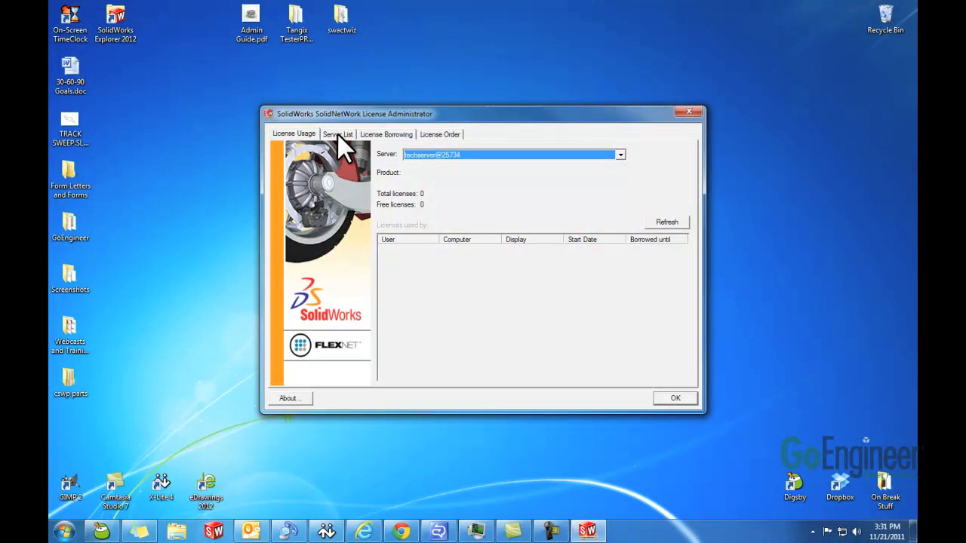
pyautogui.moveTo(344, 129)
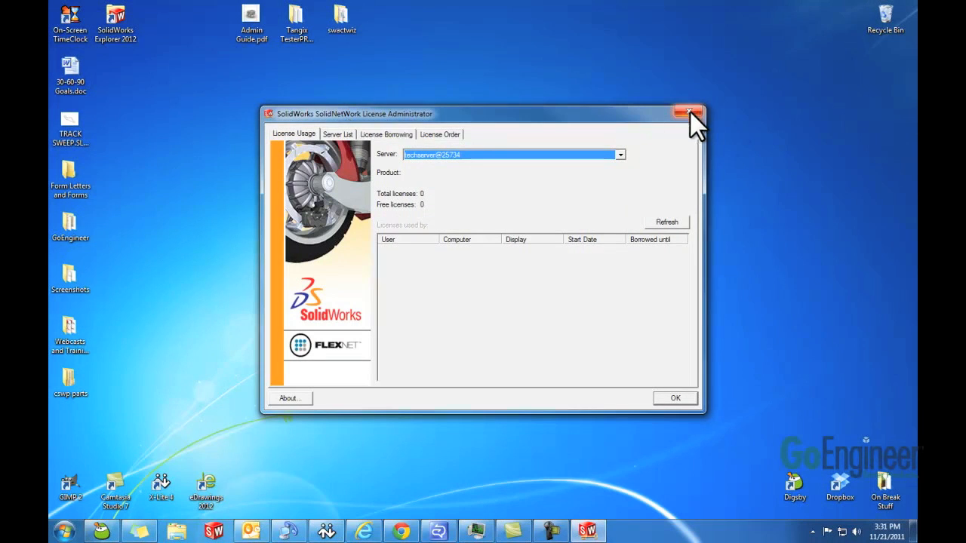
# Close the SolidNetWork License Administrator window.
pyautogui.click(685, 111)
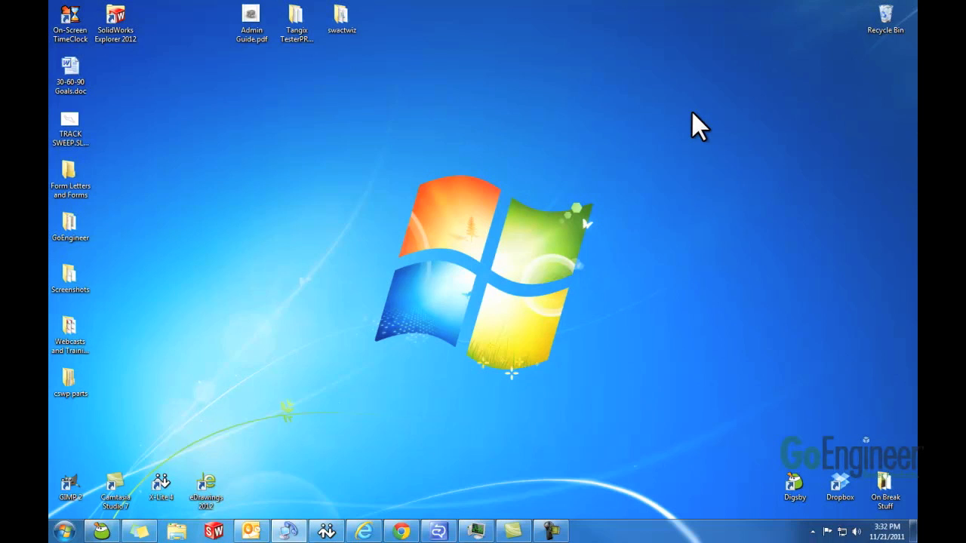
pyautogui.moveTo(428, 266)
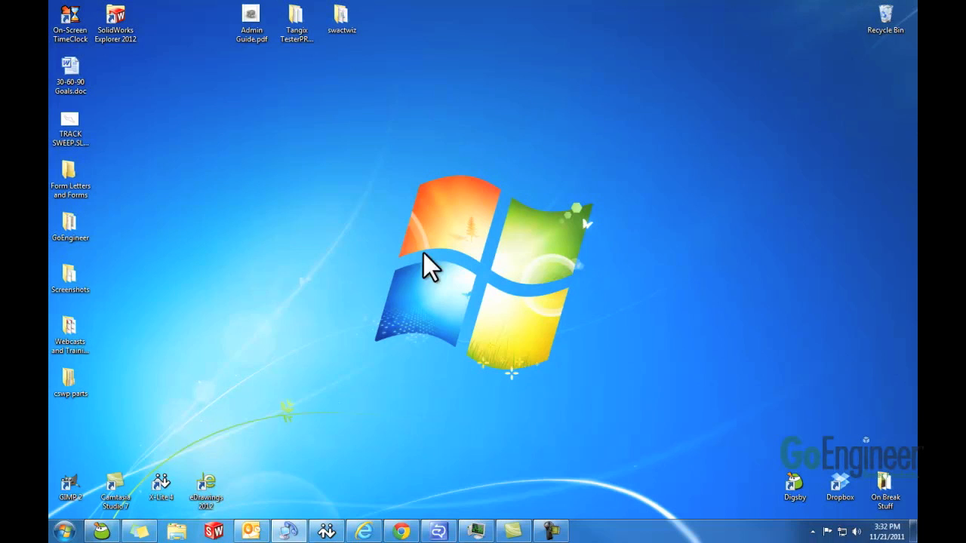
pyautogui.moveTo(64, 528)
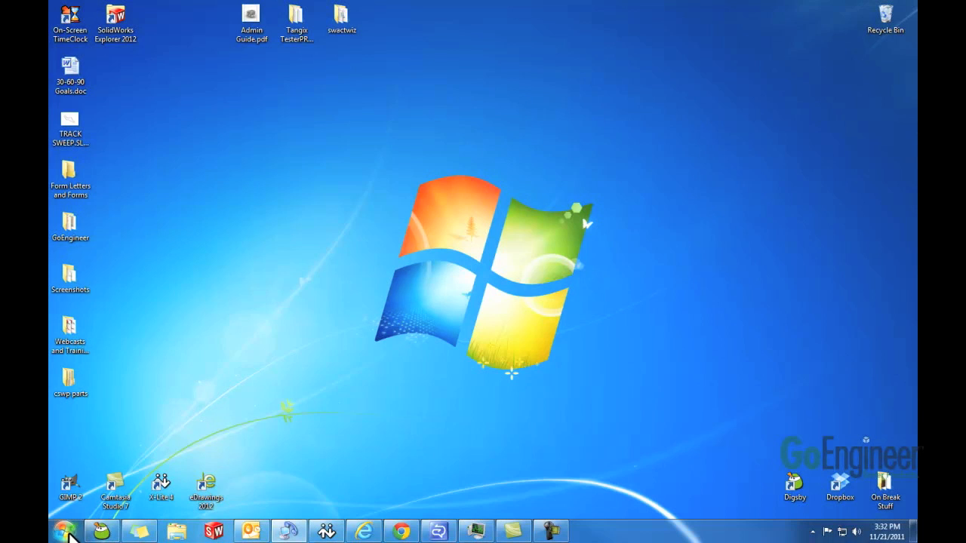
pyautogui.moveTo(250, 514)
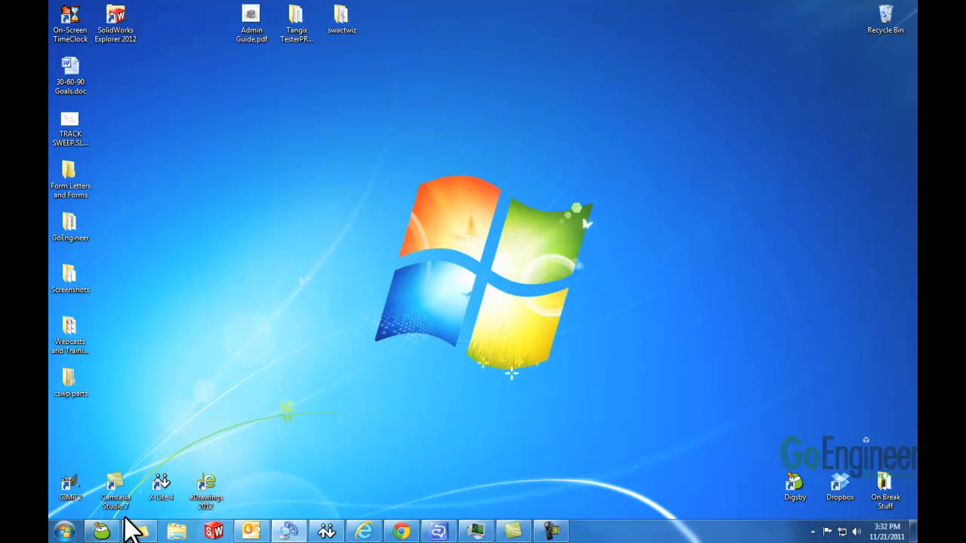
# Browse All Programs to the SolidWorks 2012 > SolidWorks Tools folder.
pyautogui.click(68, 528)
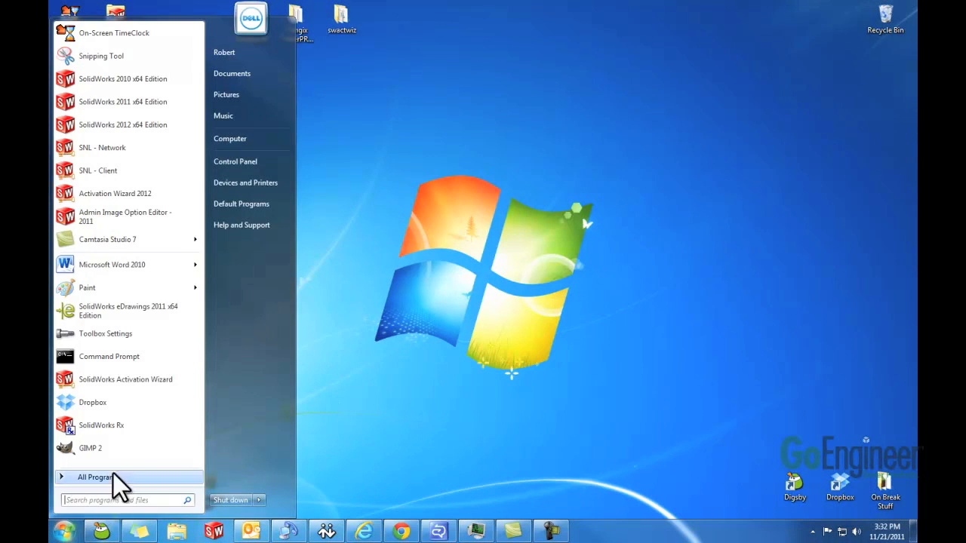
pyautogui.moveTo(119, 488)
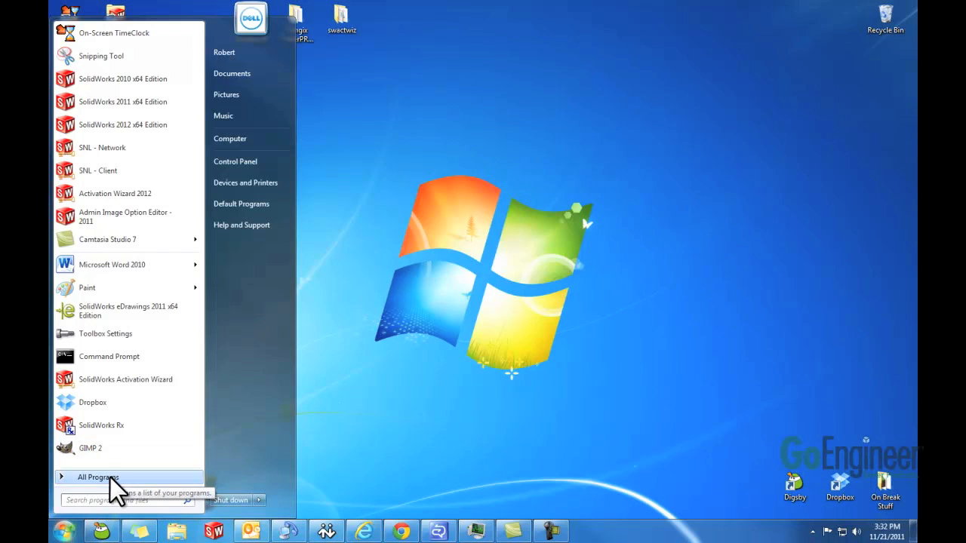
pyautogui.click(93, 478)
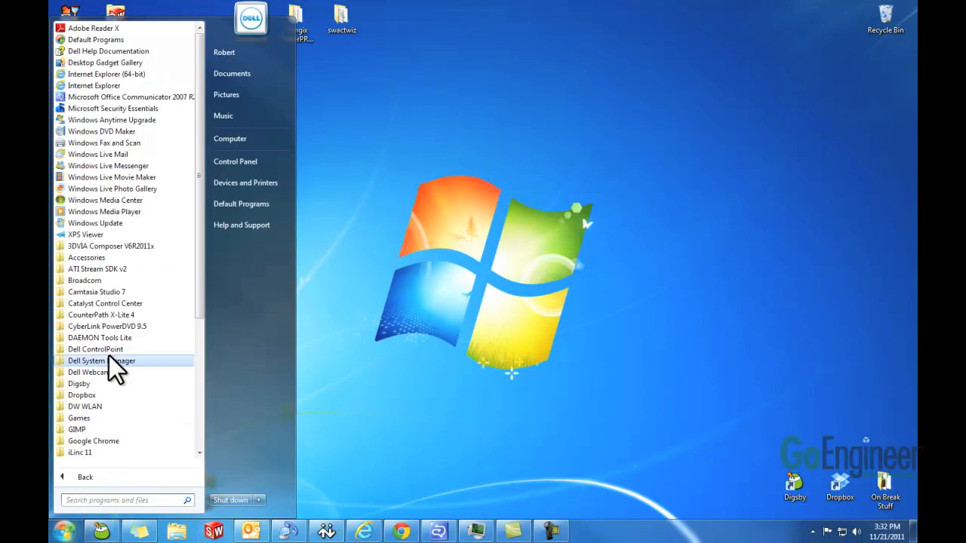
pyautogui.scroll(-3)
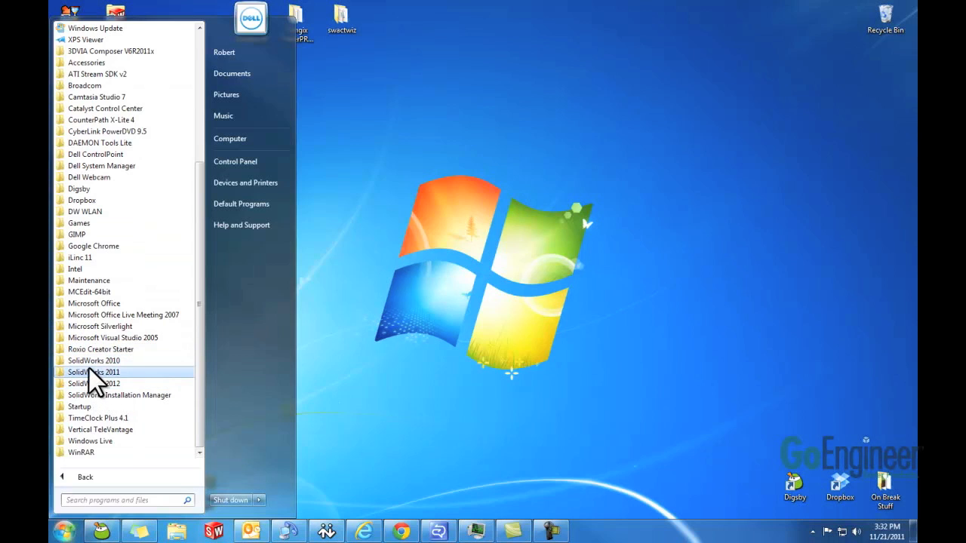
pyautogui.moveTo(101, 384)
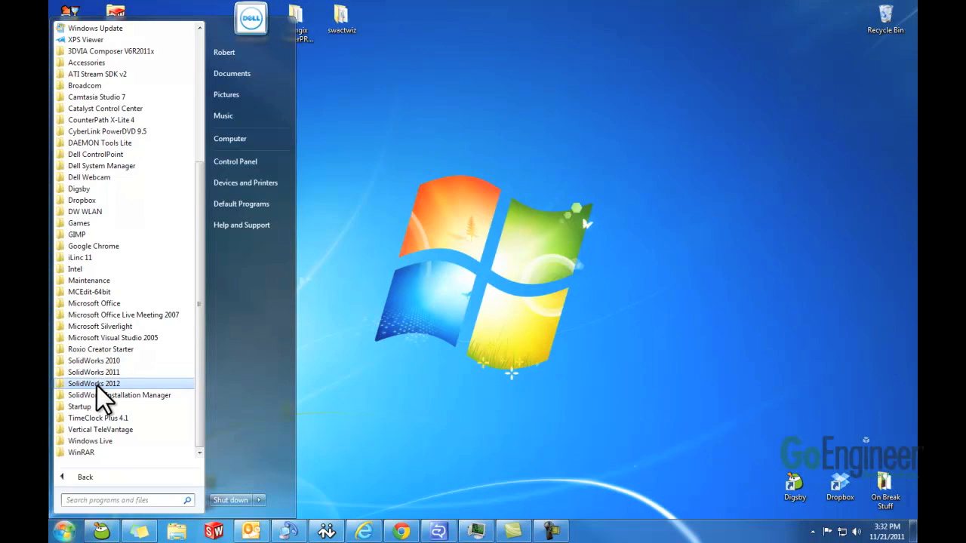
pyautogui.click(93, 383)
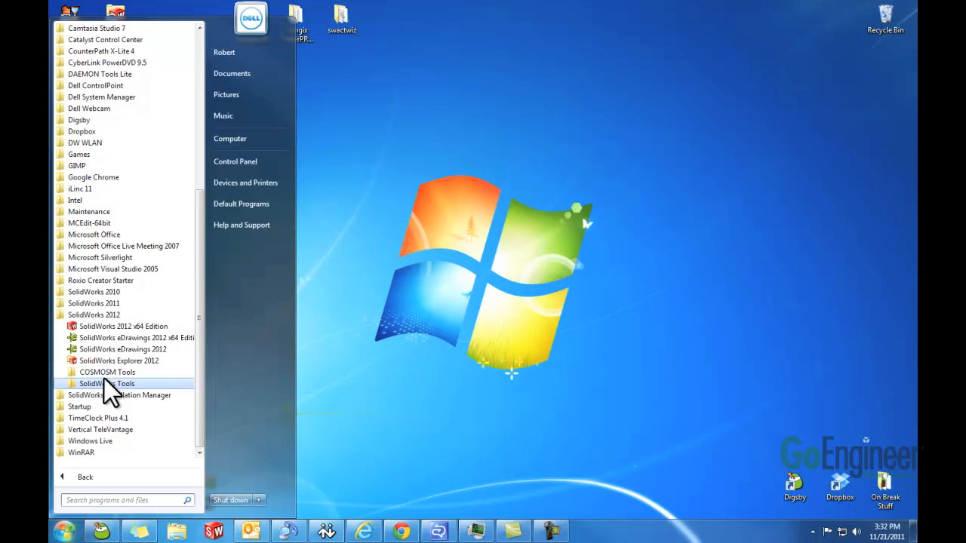
pyautogui.click(107, 383)
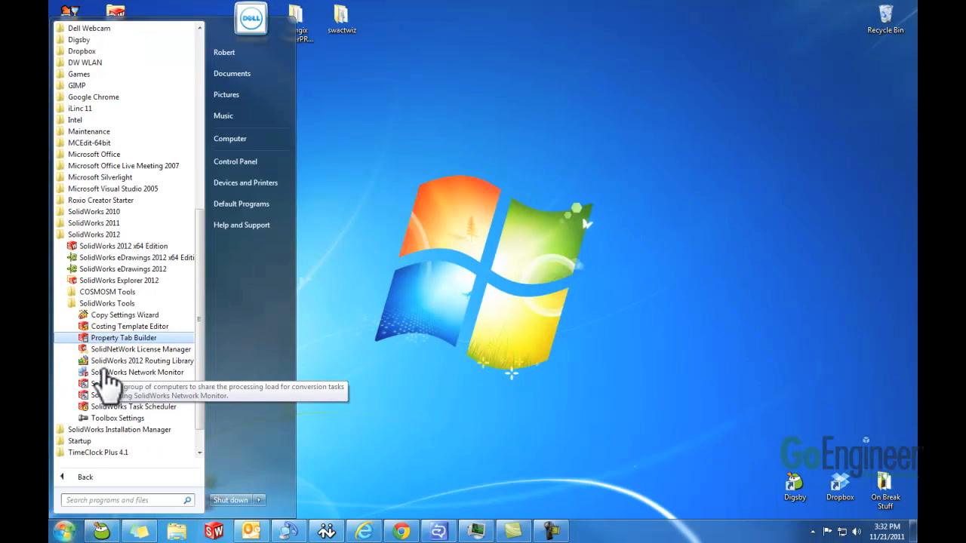
pyautogui.moveTo(144, 350)
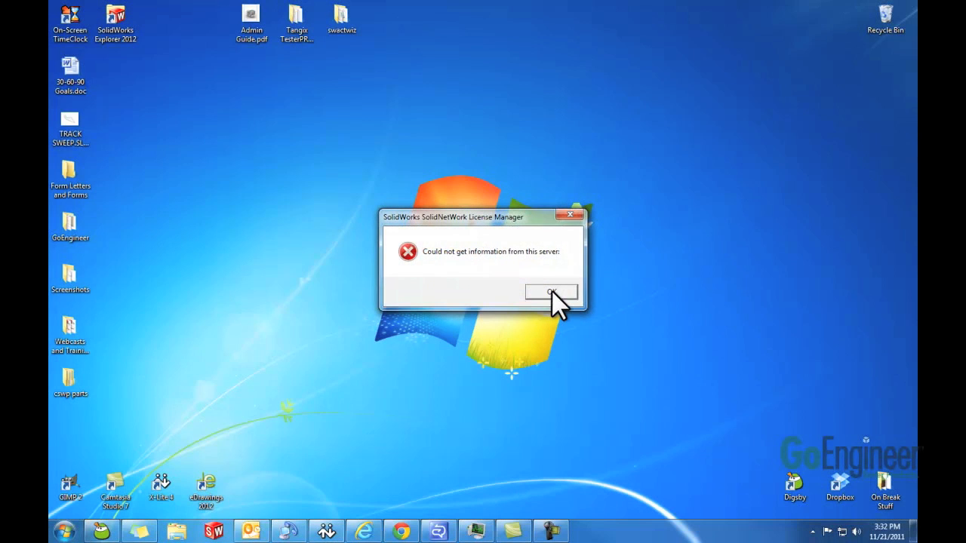
# Dismiss the server error and show the Server List containing techserver@25734.
pyautogui.click(551, 292)
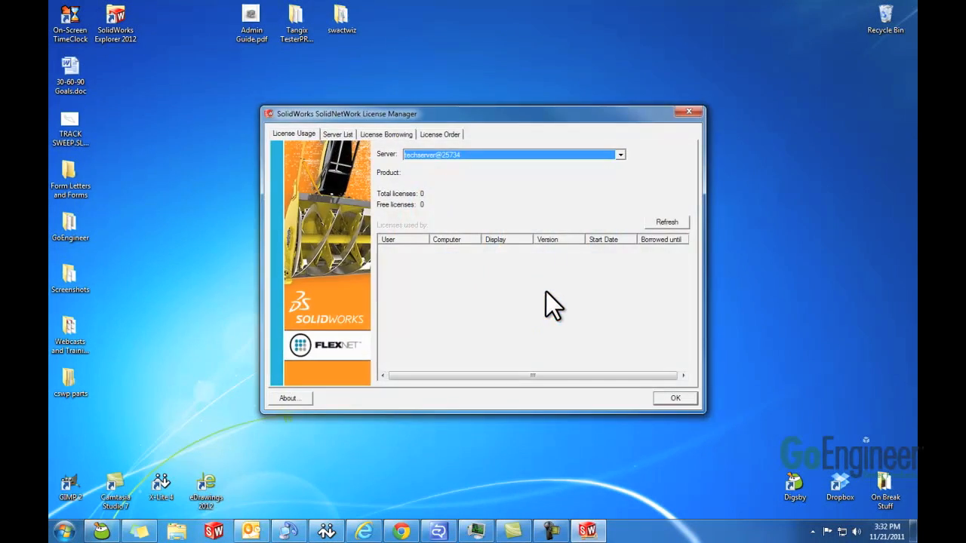
pyautogui.moveTo(504, 219)
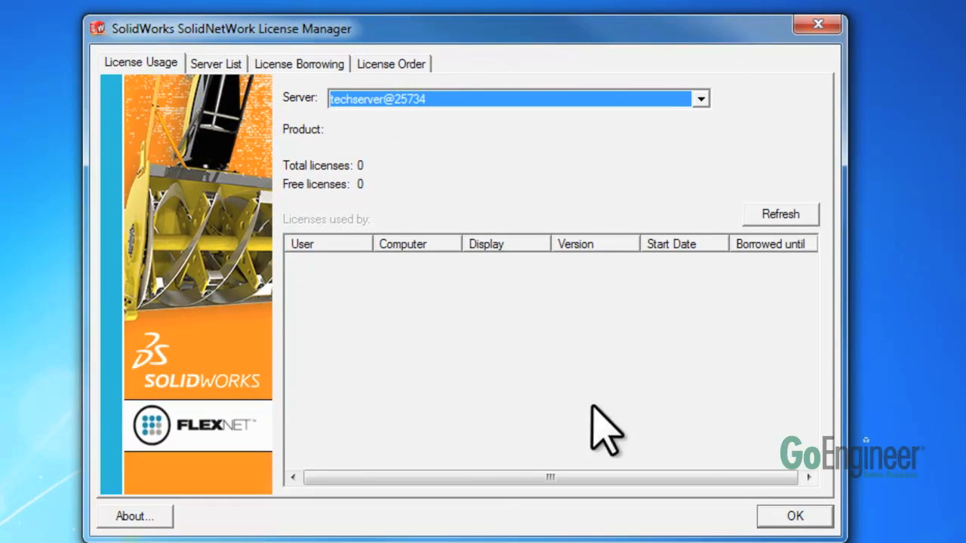
pyautogui.click(217, 63)
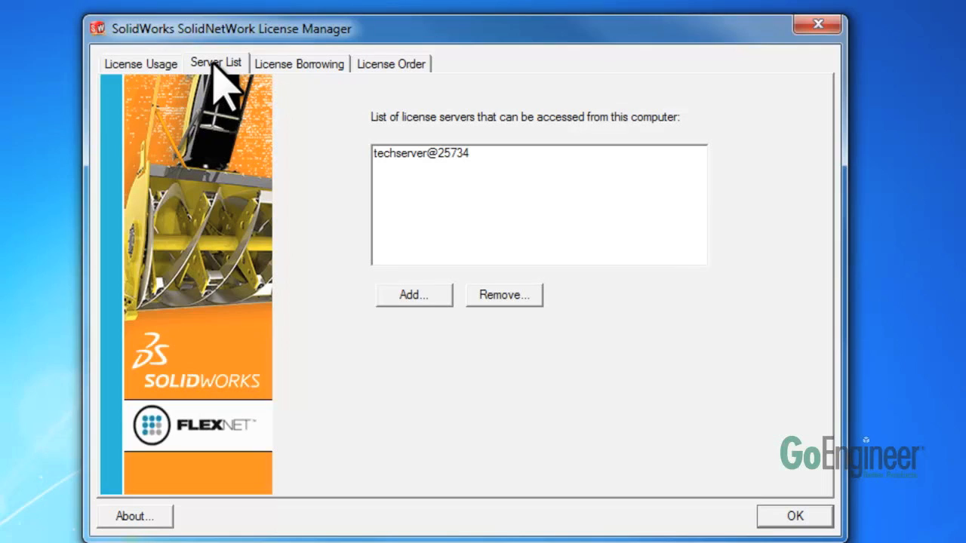
# Replace the techserver@25734 entry with 25734@techserver, accepting the unreachable-server warning.
pyautogui.click(422, 154)
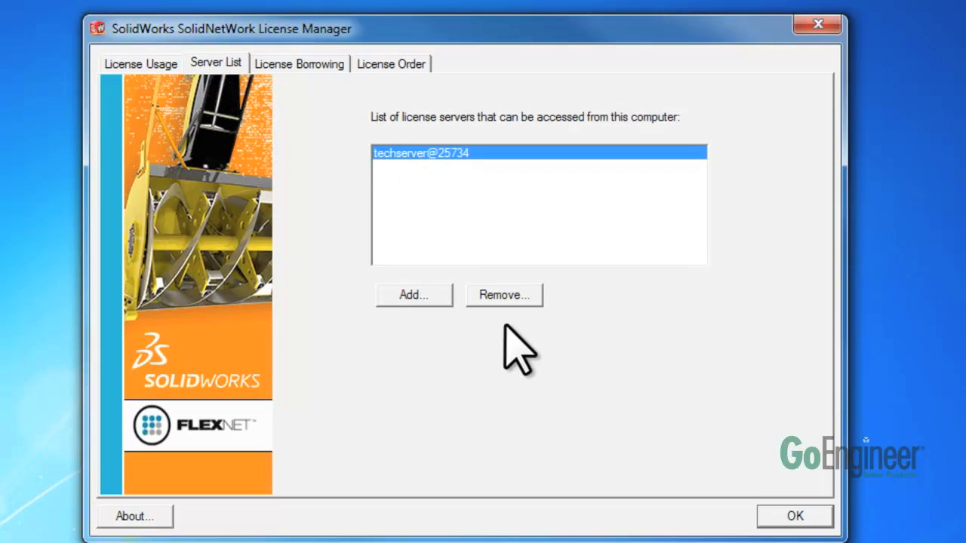
pyautogui.click(504, 295)
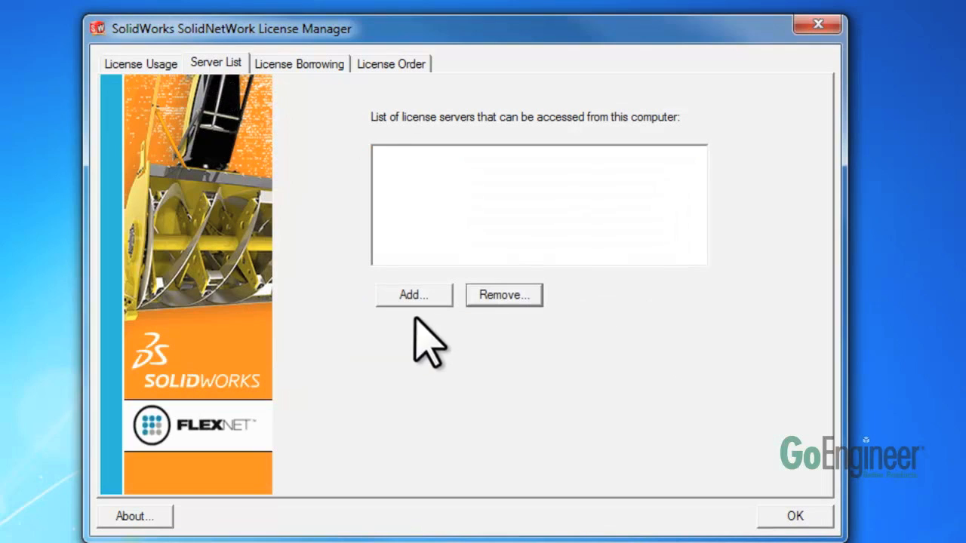
pyautogui.click(413, 295)
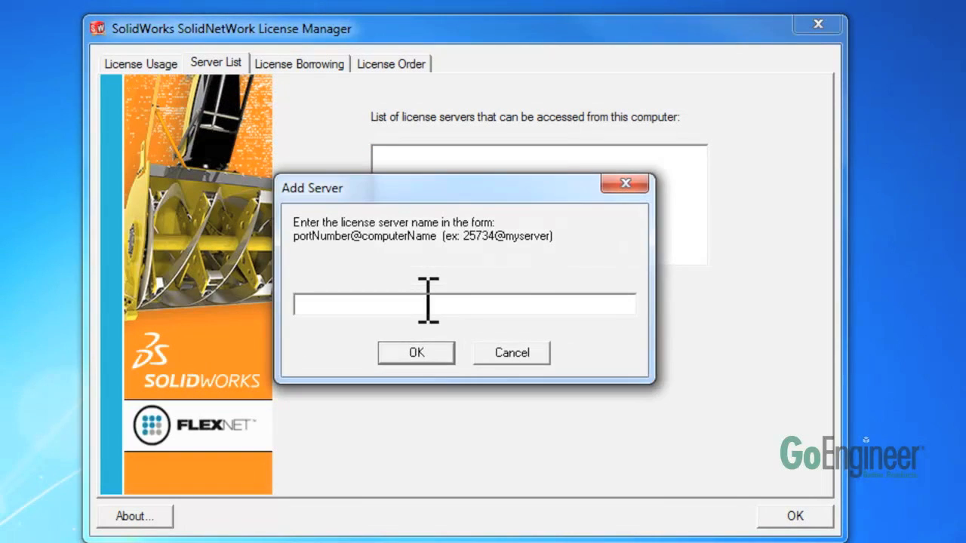
pyautogui.write('2')
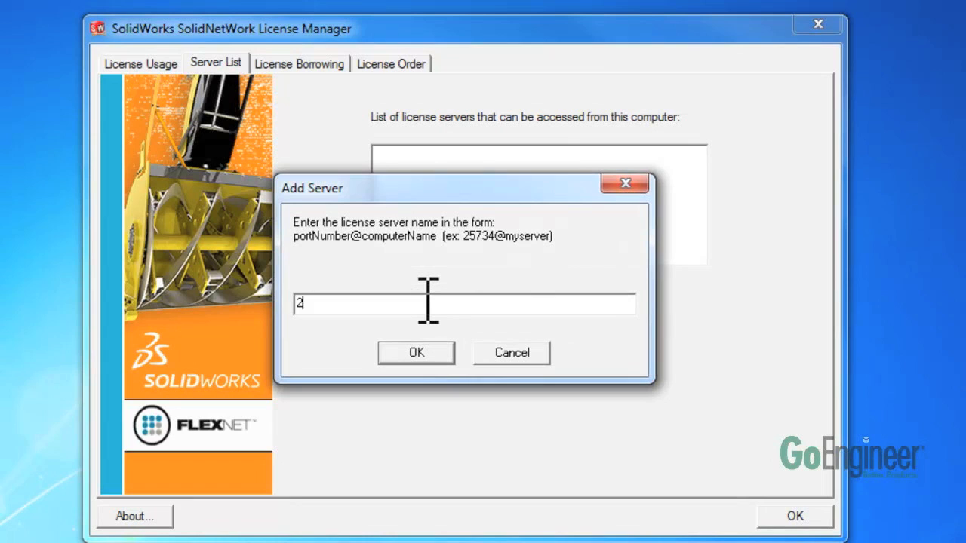
pyautogui.write('5734')
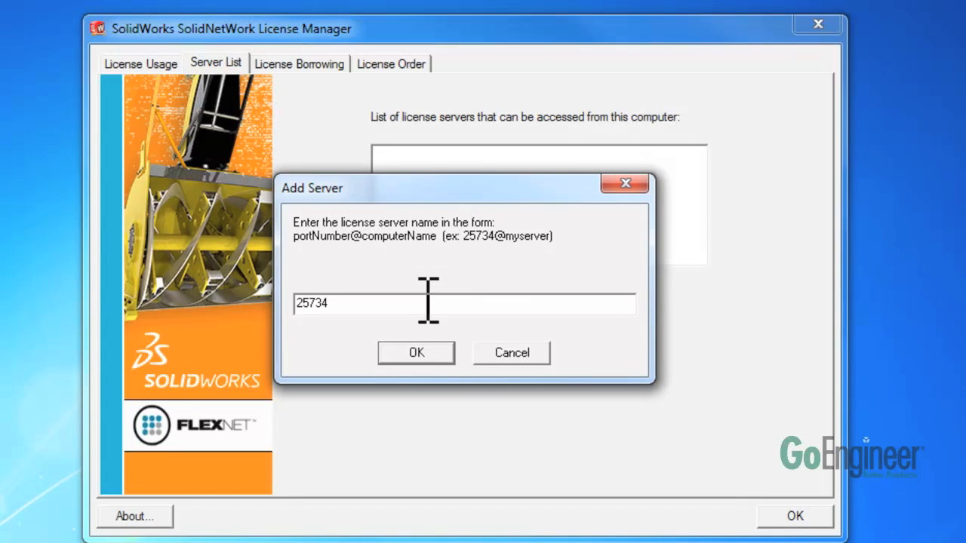
pyautogui.write('@')
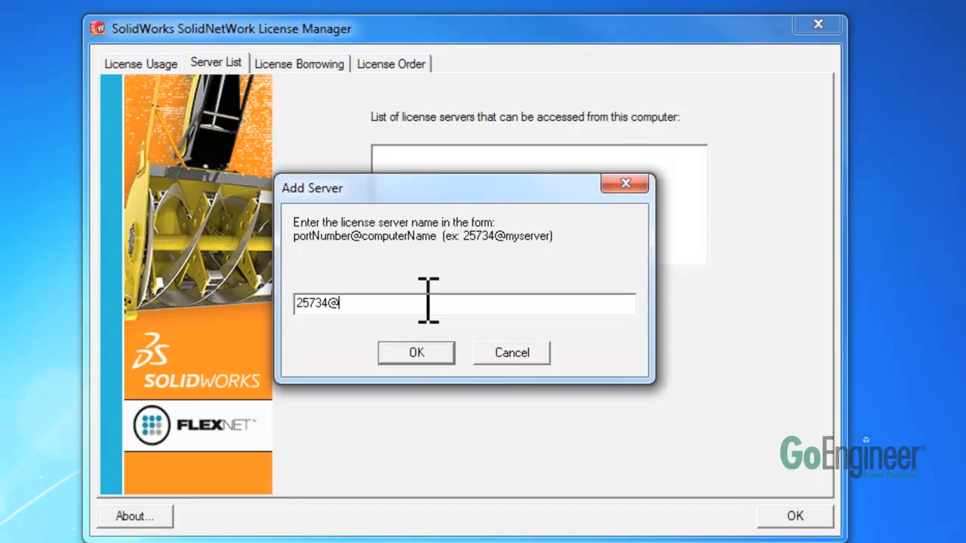
pyautogui.write('te')
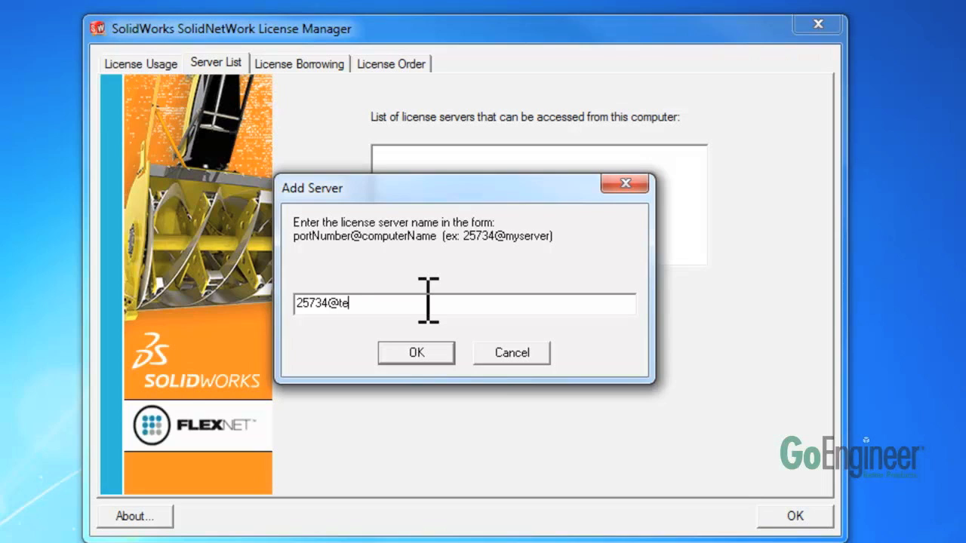
pyautogui.write('chserver')
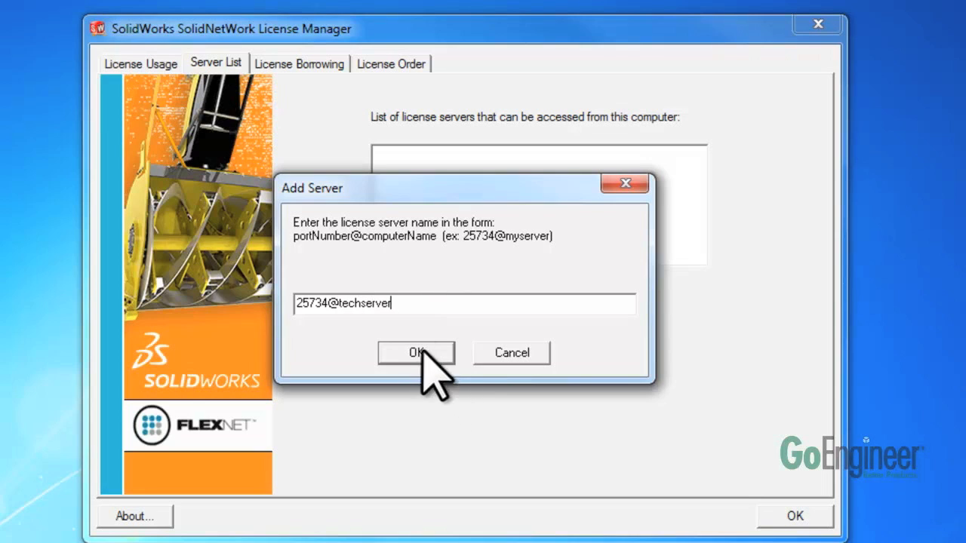
pyautogui.click(416, 352)
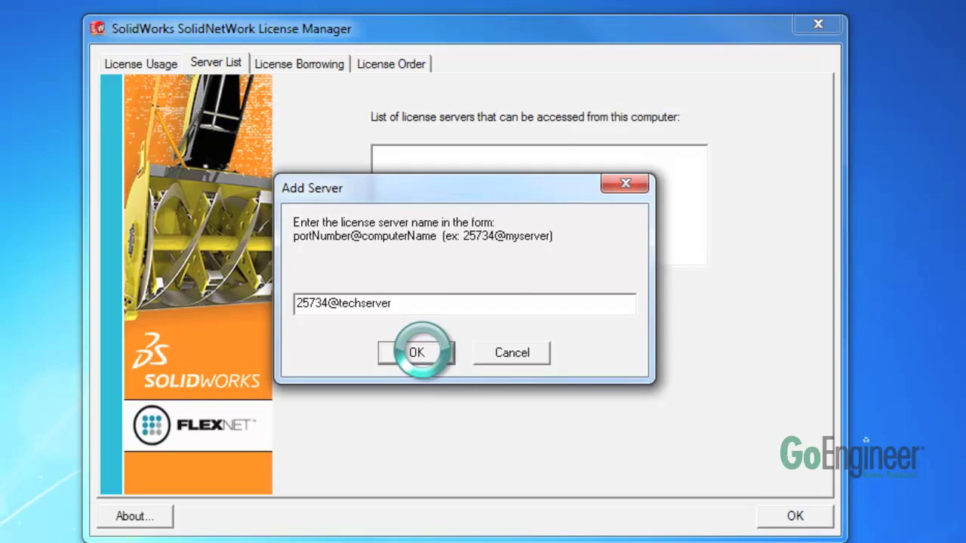
pyautogui.click(417, 353)
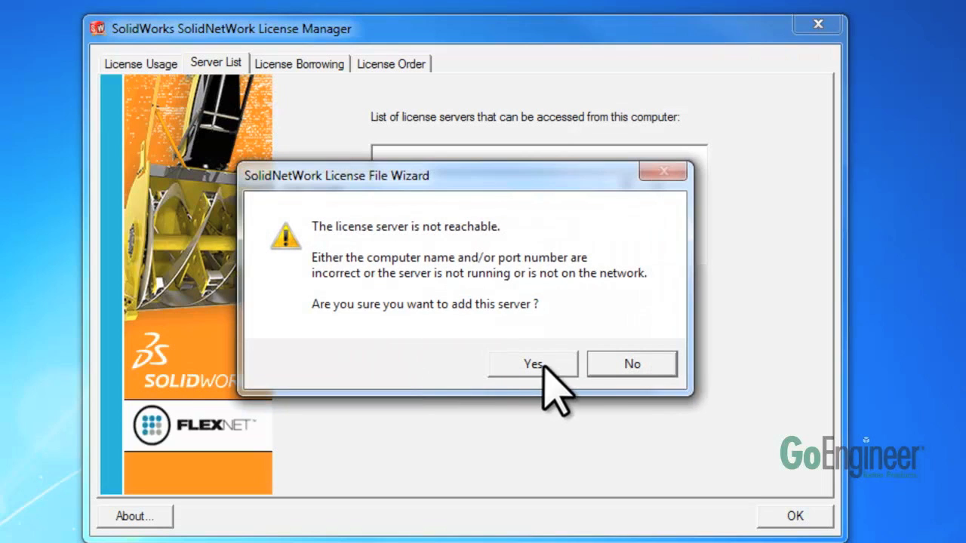
pyautogui.click(533, 363)
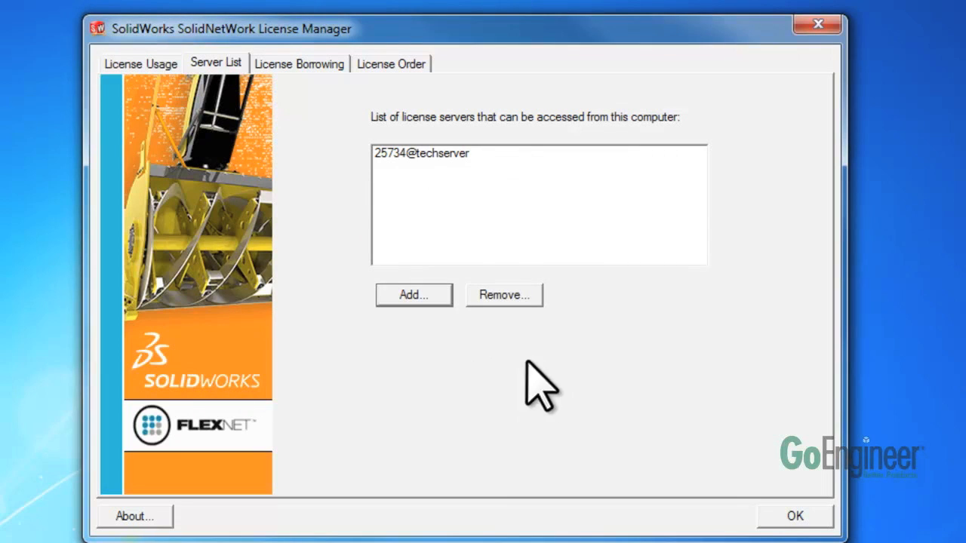
pyautogui.moveTo(381, 177)
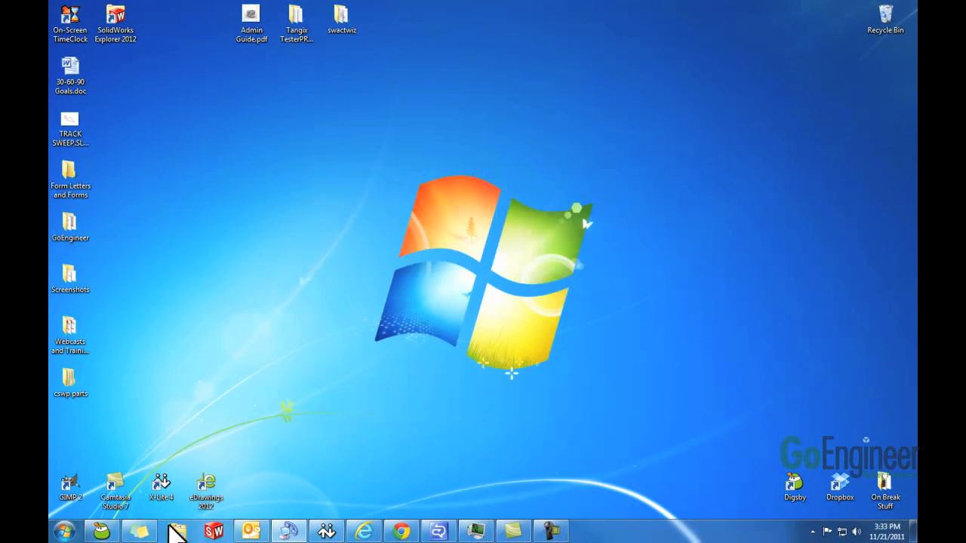
# Relaunch SolidNetWork License Manager from SolidWorks 2012 and dismiss the server error.
pyautogui.click(69, 530)
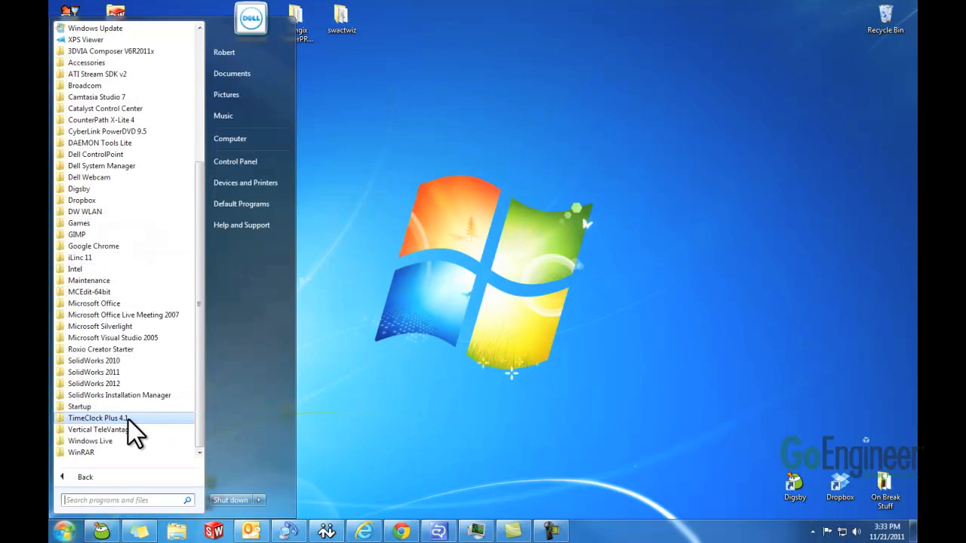
pyautogui.click(93, 384)
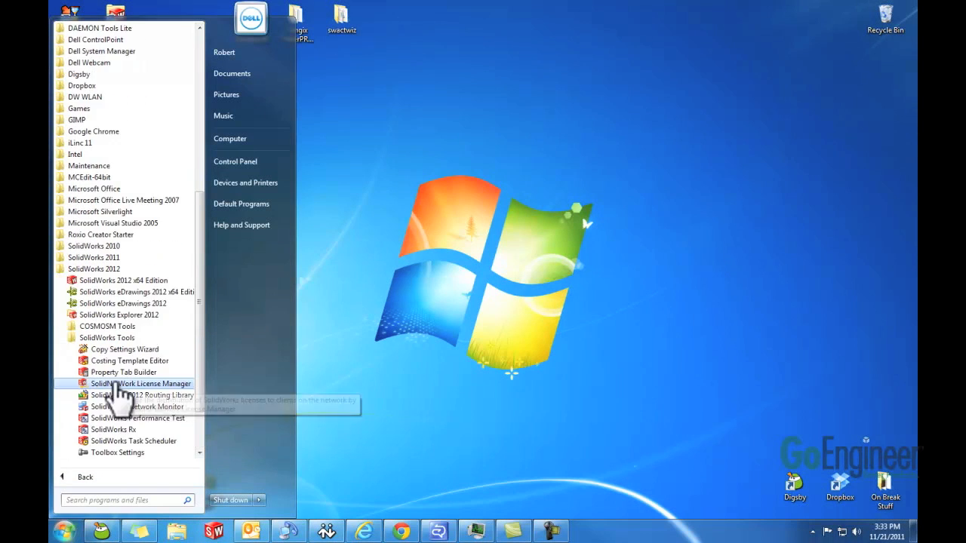
pyautogui.click(142, 383)
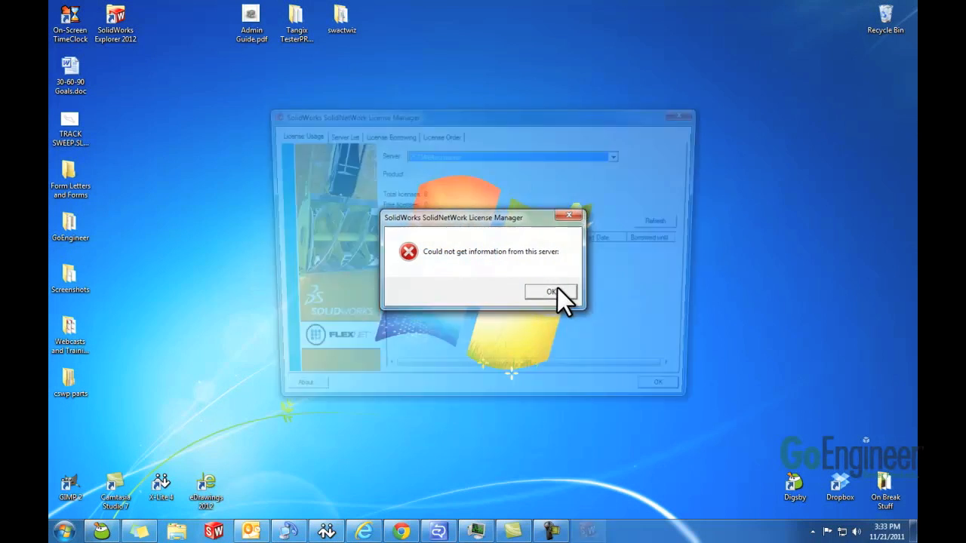
pyautogui.click(551, 291)
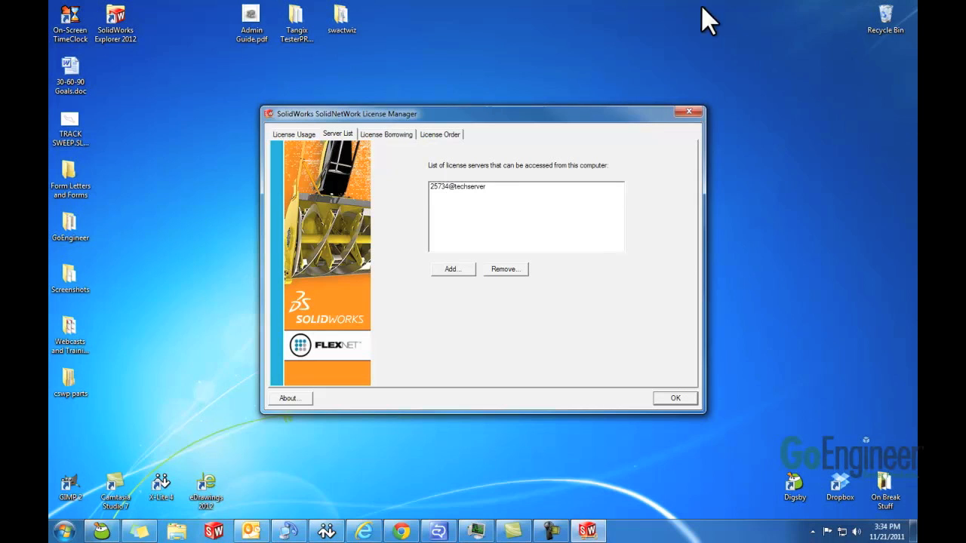
pyautogui.click(69, 530)
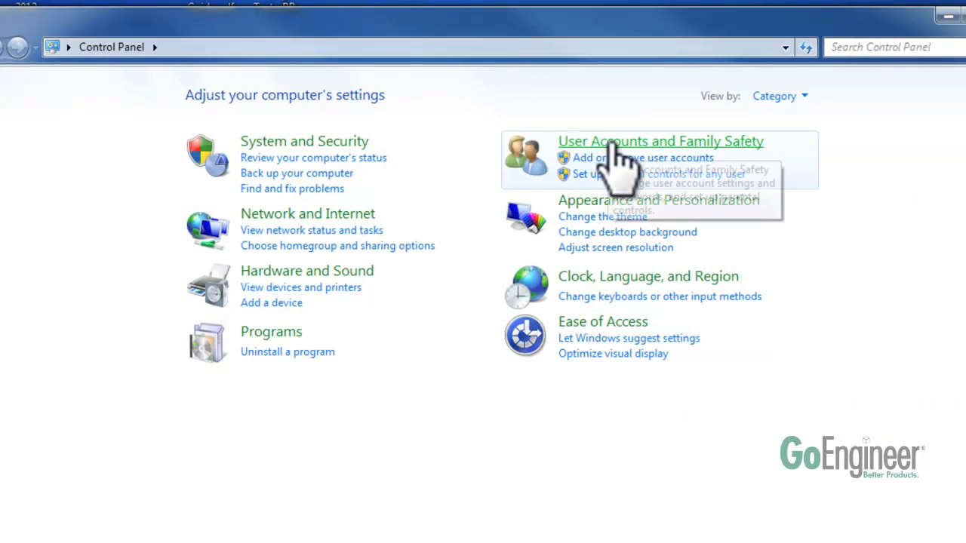
# Go to System and Security and open Change User Account Control settings.
pyautogui.click(666, 141)
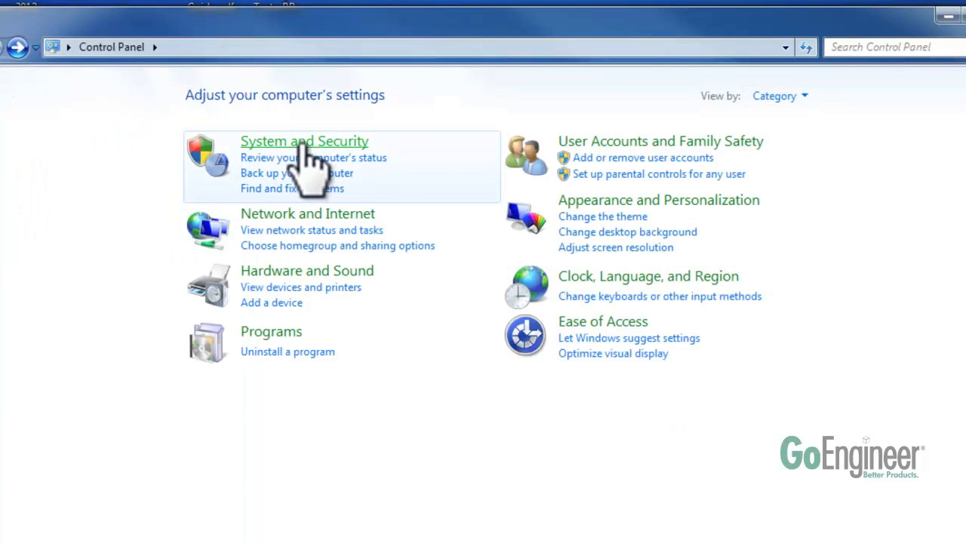
pyautogui.click(304, 141)
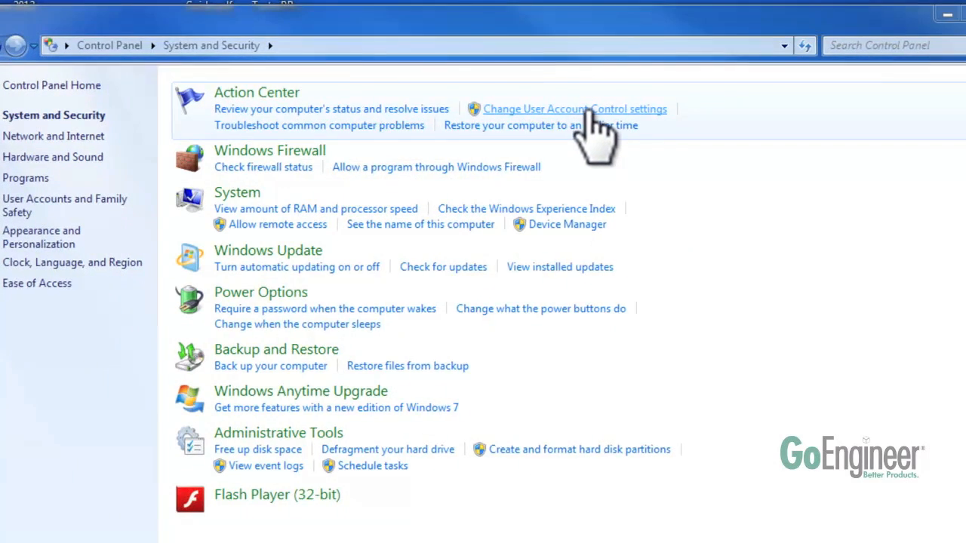
pyautogui.click(578, 108)
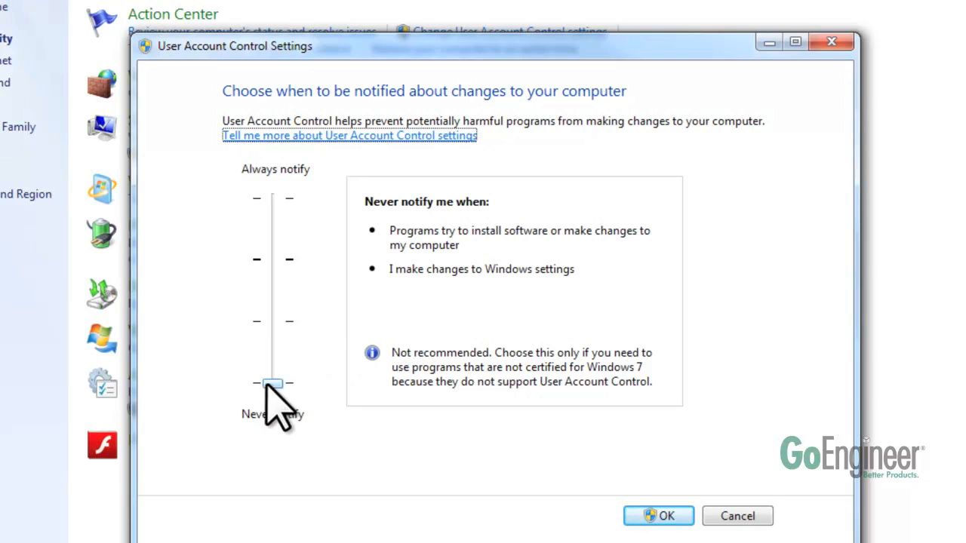
# Drag the UAC slider up to Always notify, then back to Never notify.
pyautogui.moveTo(272, 382); pyautogui.dragTo(272, 197)
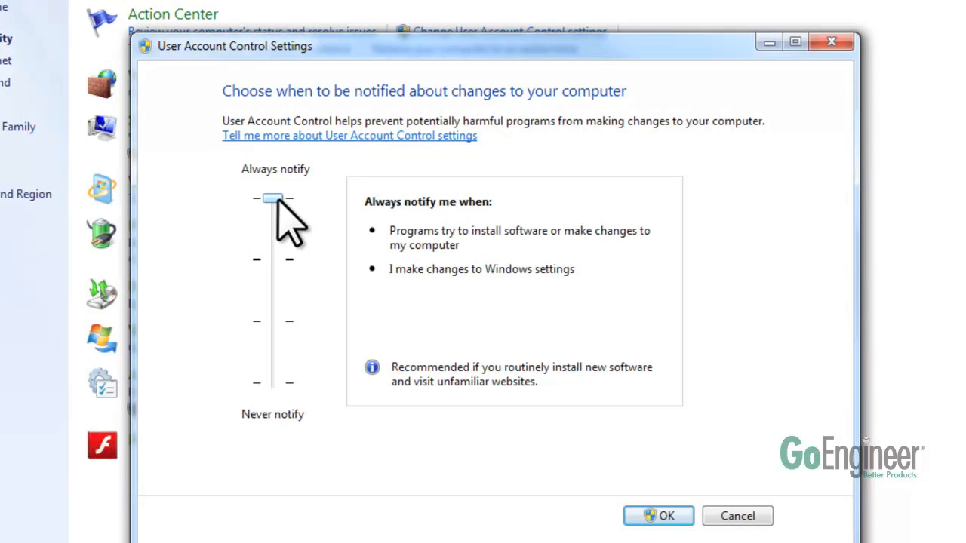
pyautogui.moveTo(271, 197); pyautogui.dragTo(271, 383)
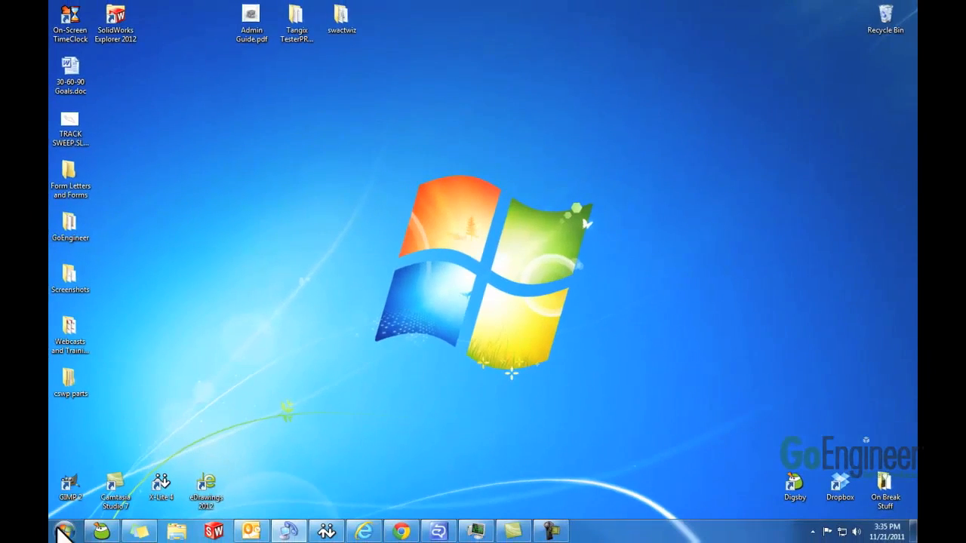
# Verify 25734@techserver is listed, close the License Manager, and reopen SolidWorks Tools.
pyautogui.click(68, 529)
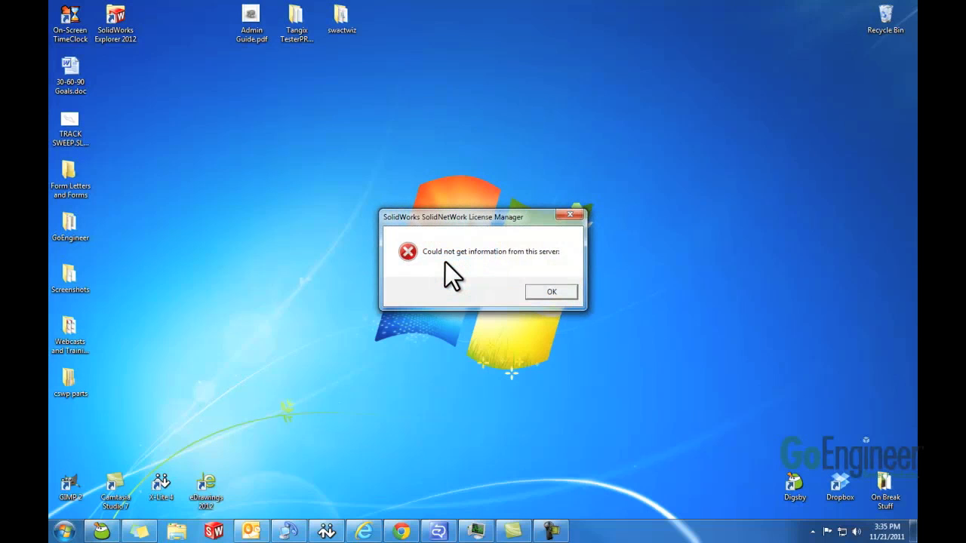
pyautogui.moveTo(551, 291)
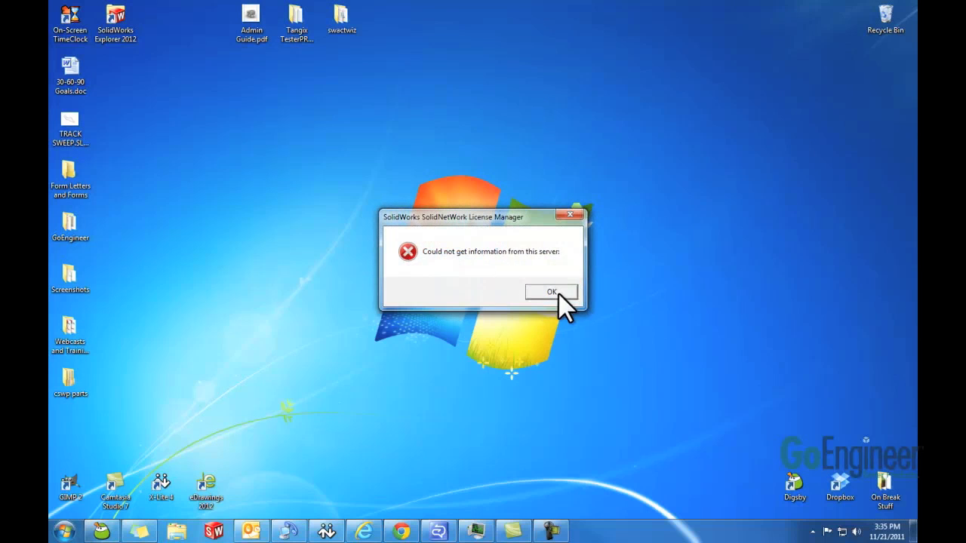
pyautogui.click(551, 292)
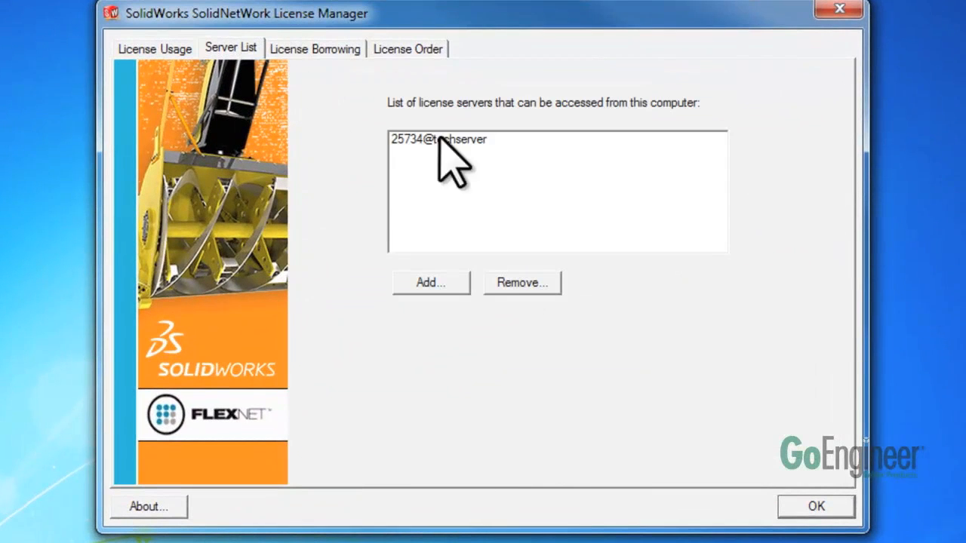
pyautogui.click(438, 139)
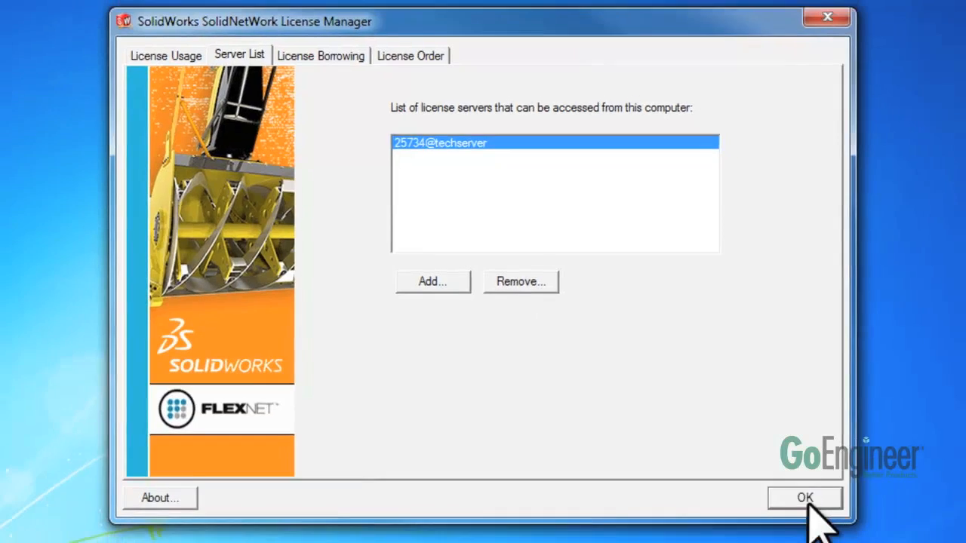
pyautogui.click(806, 497)
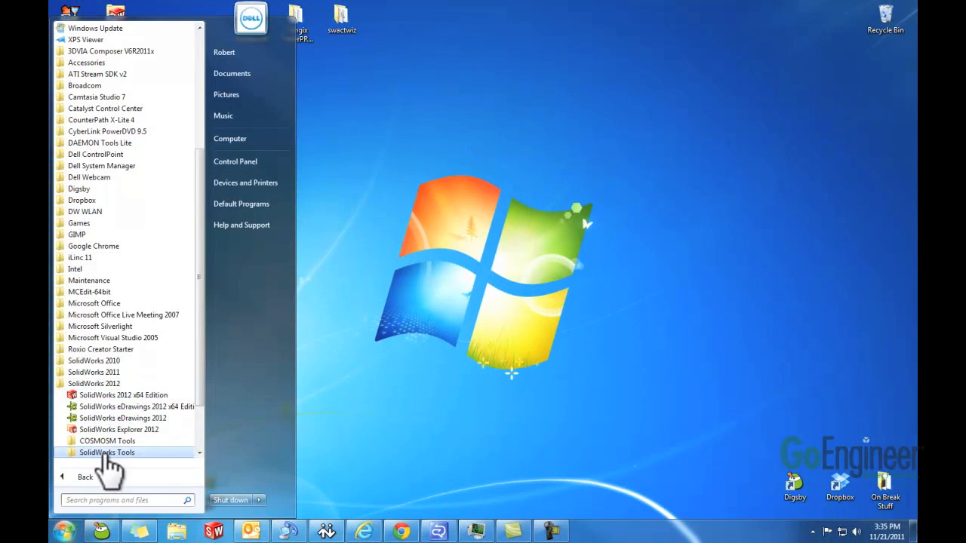
pyautogui.click(106, 452)
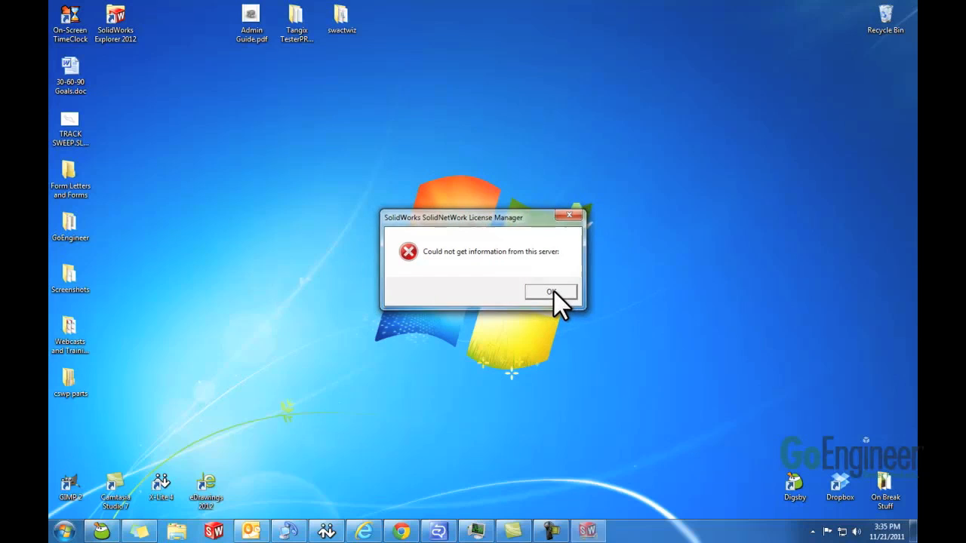
# Dismiss the error to show 0 total and 0 free licenses for 25734@techserver.
pyautogui.click(550, 292)
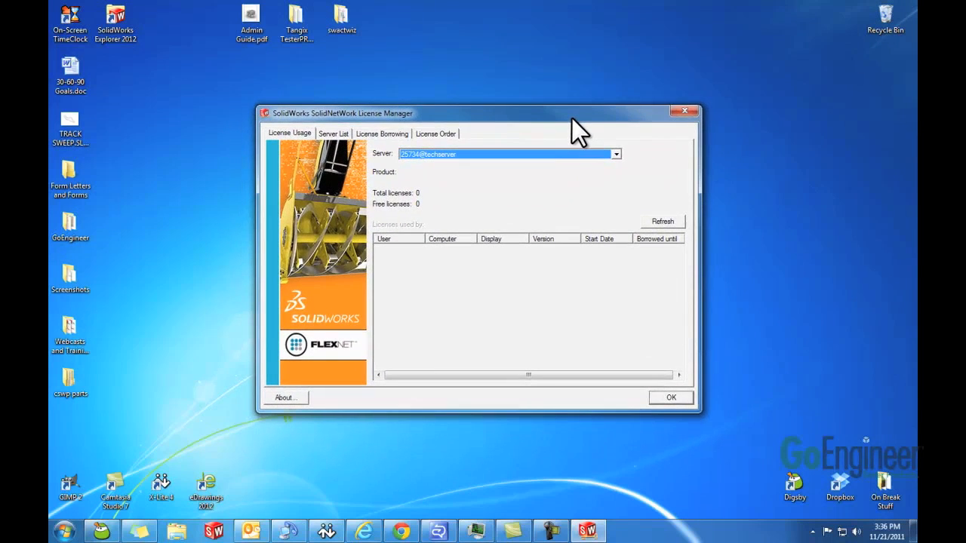
pyautogui.moveTo(513, 272)
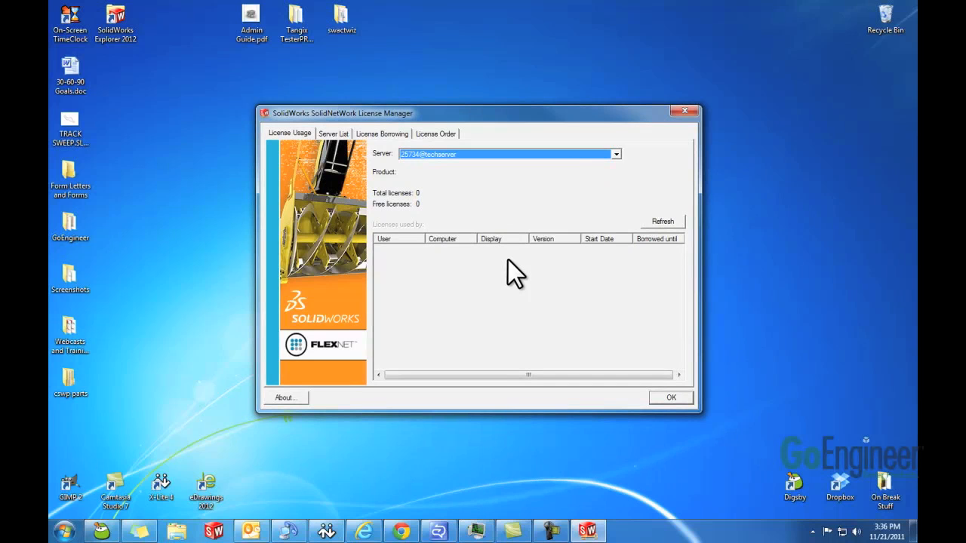
pyautogui.moveTo(745, 130)
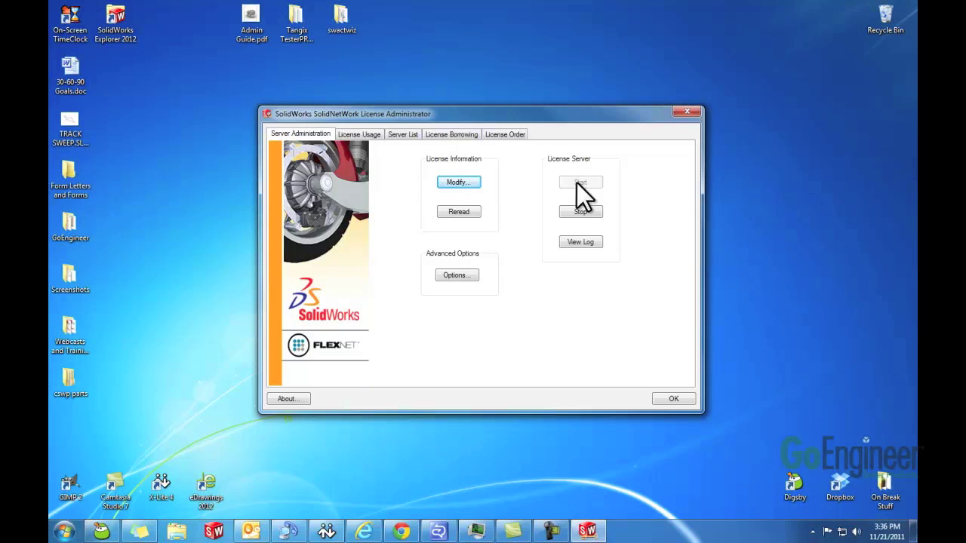
# Reposition the License Administrator window to review its Server Administration page.
pyautogui.moveTo(483, 114); pyautogui.dragTo(536, 89)
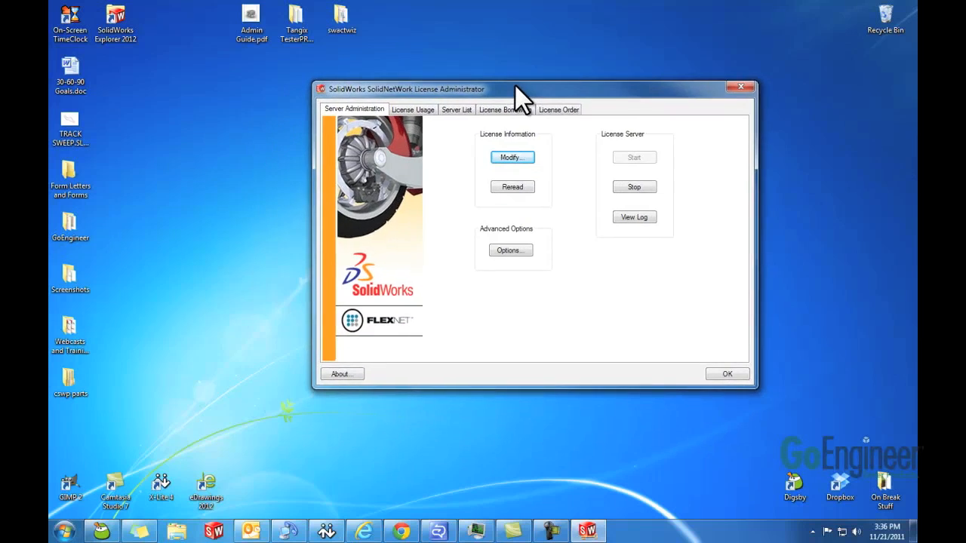
pyautogui.moveTo(521, 89); pyautogui.dragTo(467, 219)
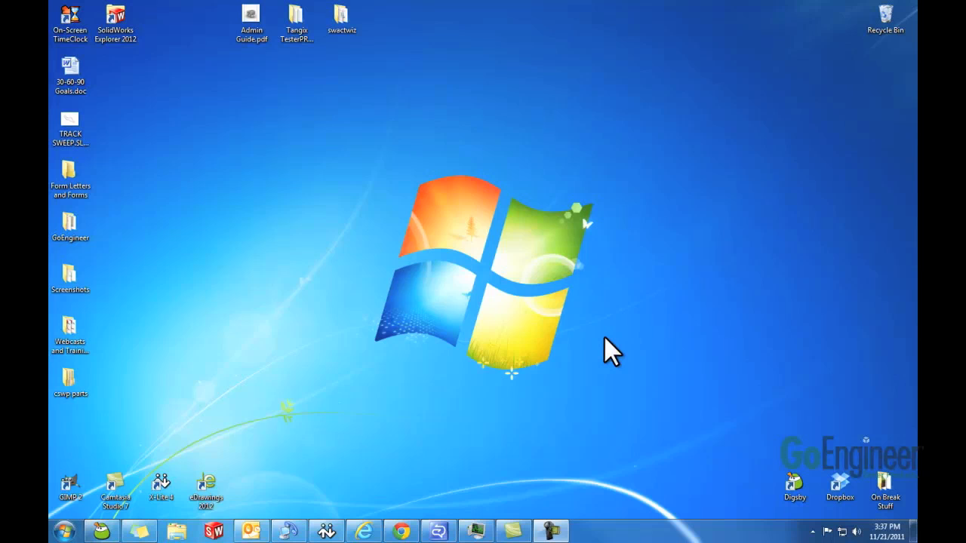
pyautogui.moveTo(643, 333)
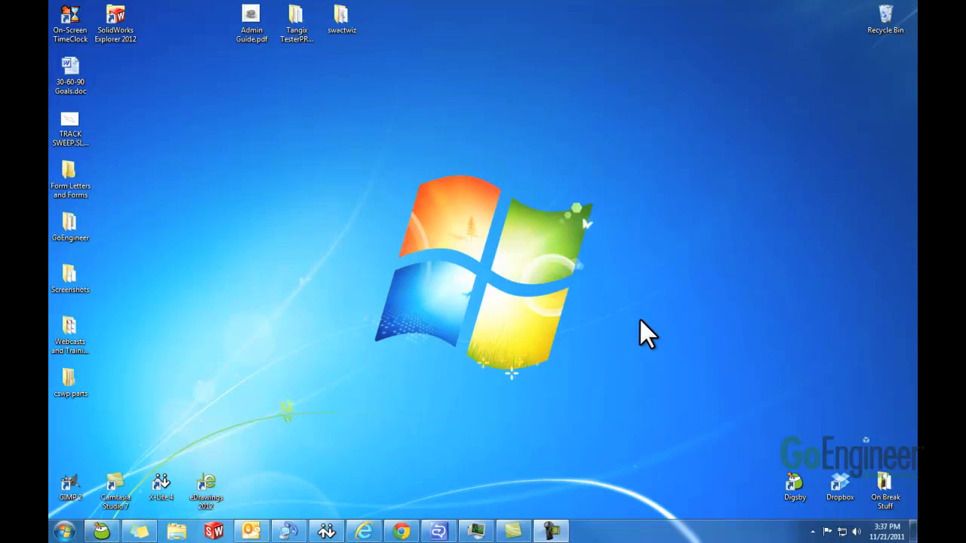
pyautogui.moveTo(651, 340)
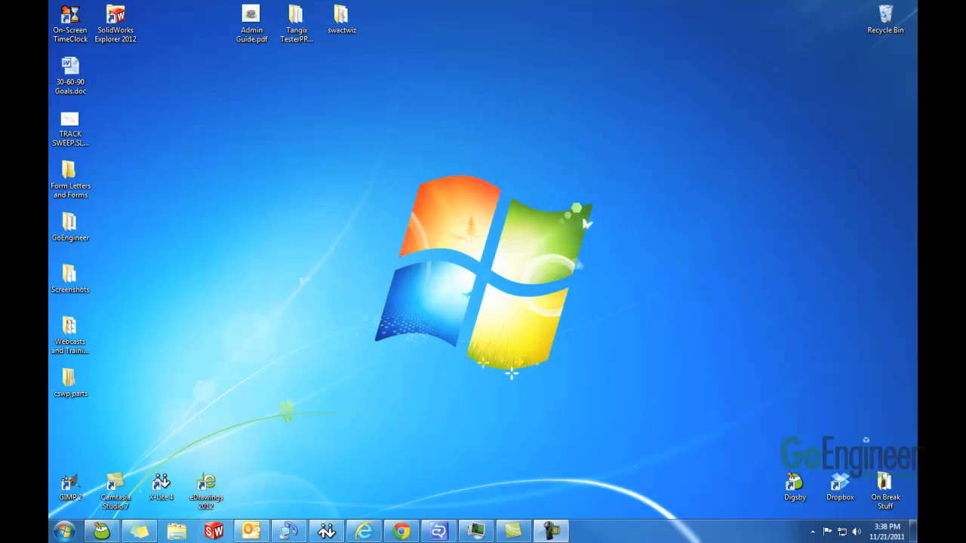
# Search the Start menu for 're' to launch regedit.
pyautogui.click(66, 531)
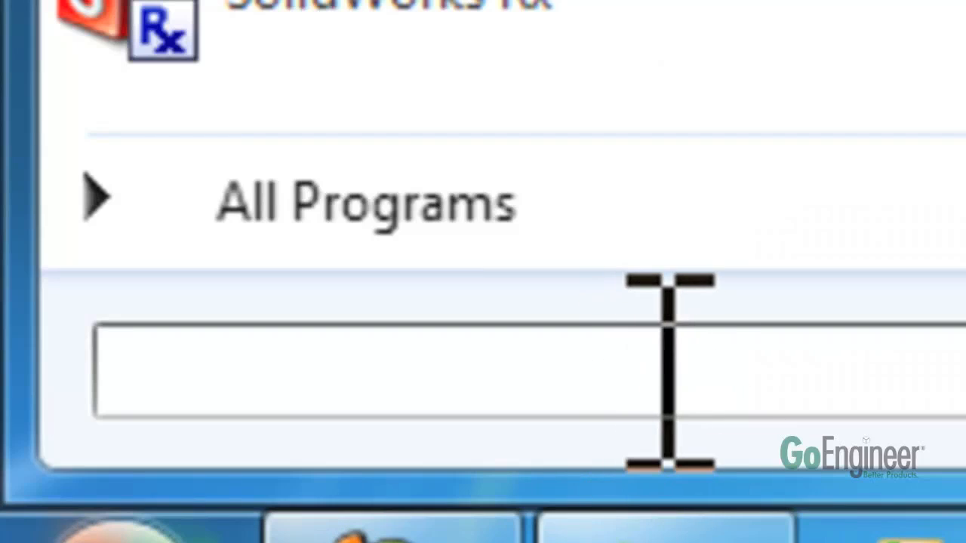
pyautogui.write('re')
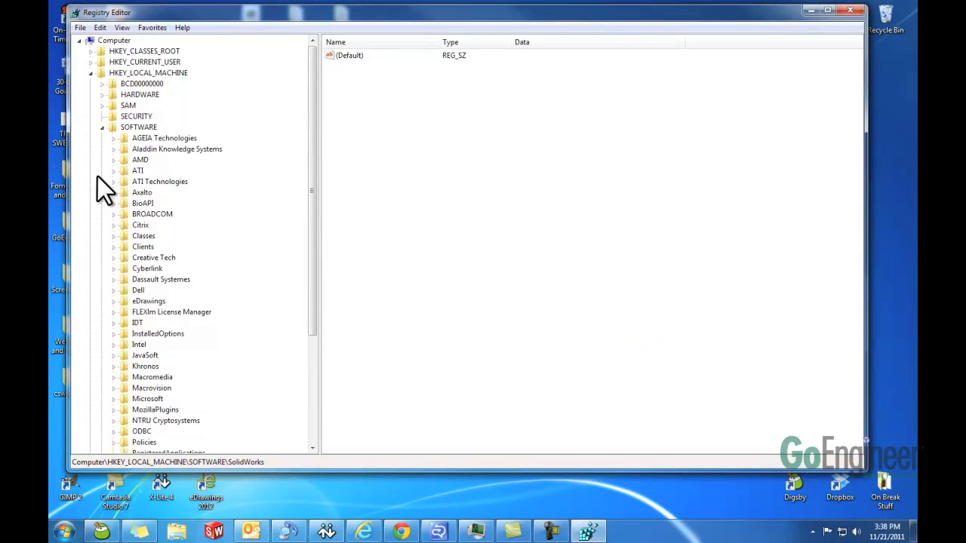
# Navigate HKEY_LOCAL_MACHINE\SOFTWARE to the FLEXlm License Manager key.
pyautogui.click(103, 72)
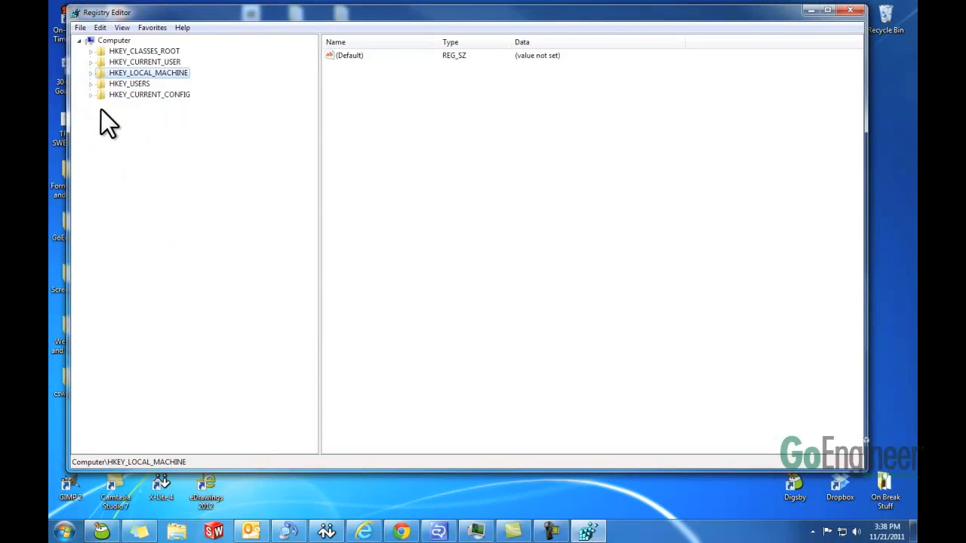
pyautogui.moveTo(323, 47)
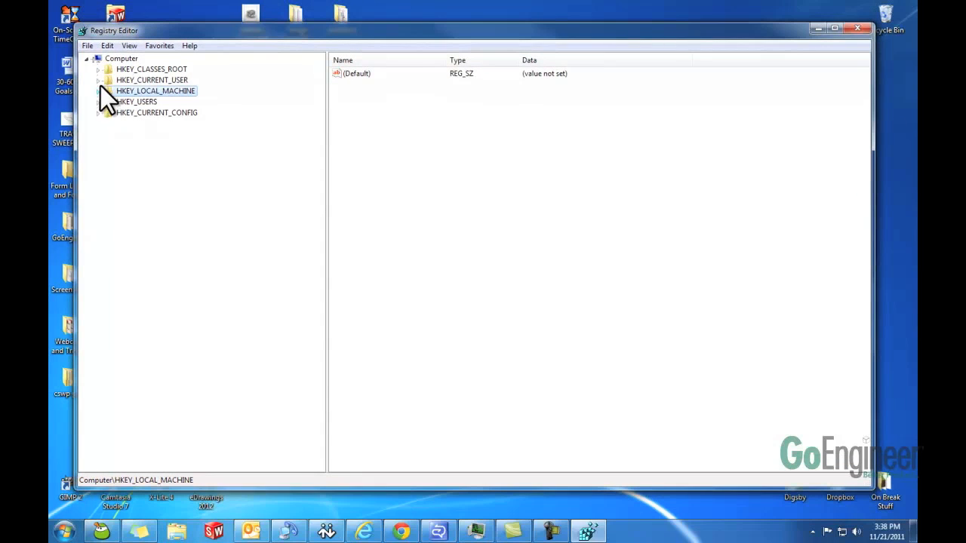
pyautogui.moveTo(108, 108)
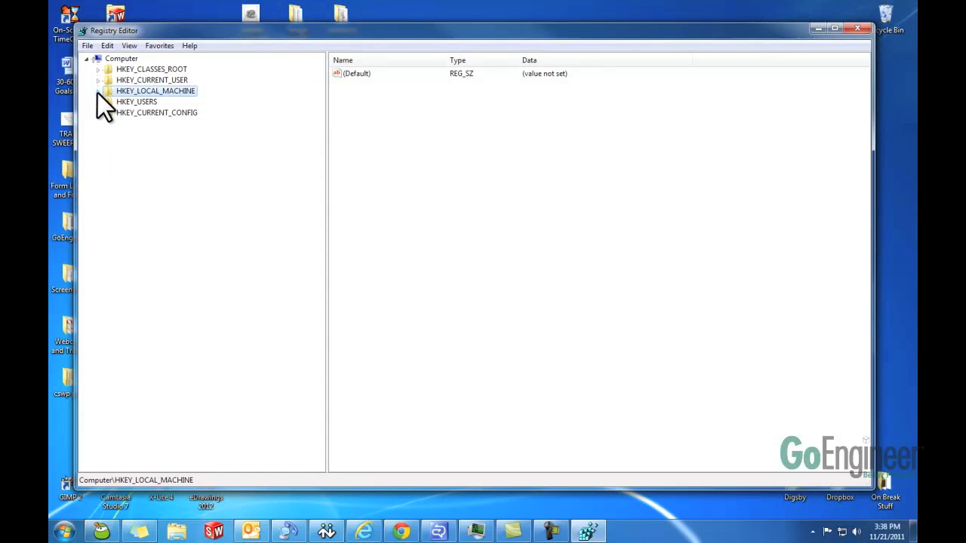
pyautogui.click(99, 90)
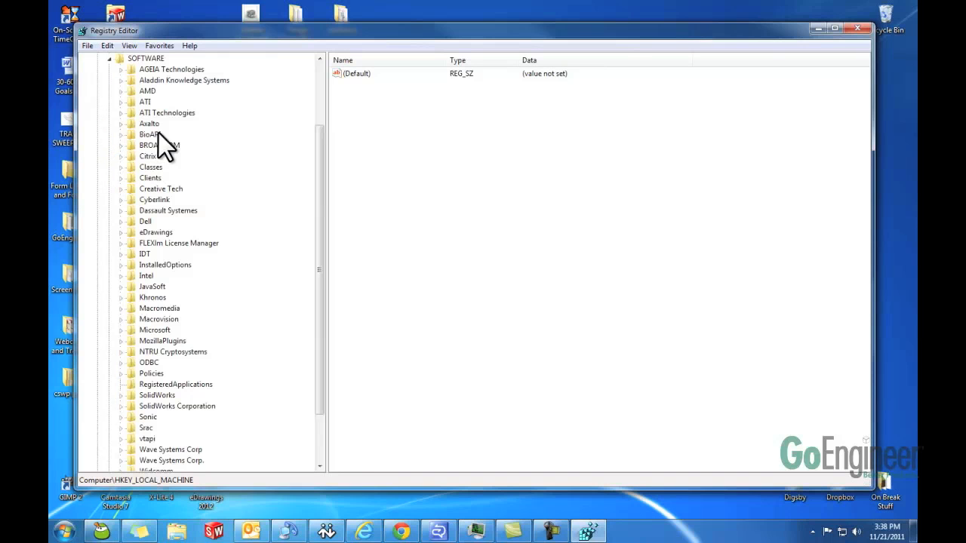
pyautogui.moveTo(159, 227)
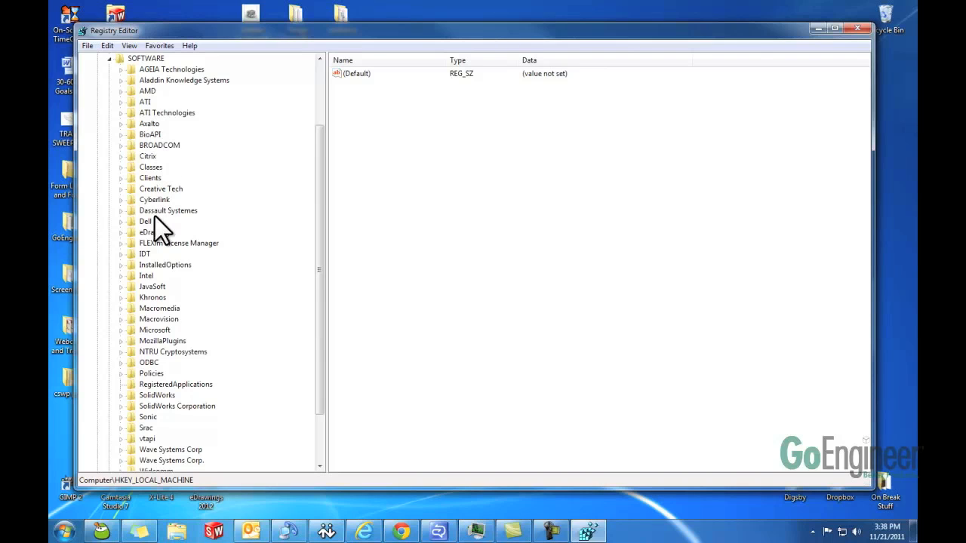
pyautogui.click(179, 243)
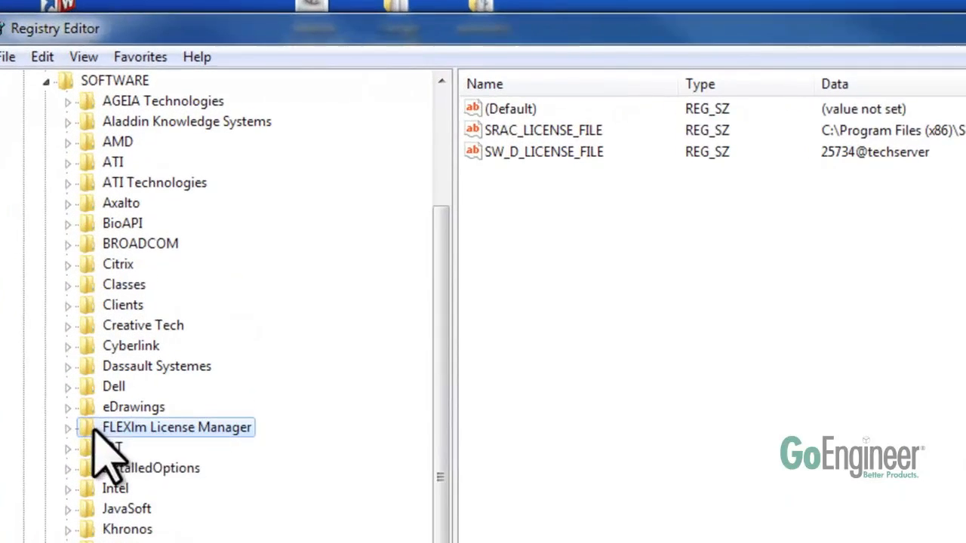
pyautogui.click(66, 429)
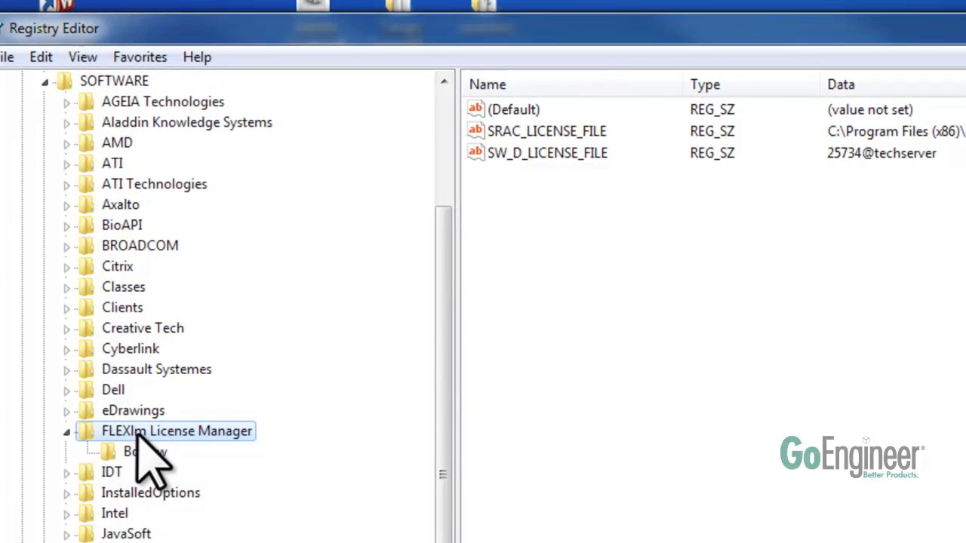
pyautogui.moveTo(517, 177)
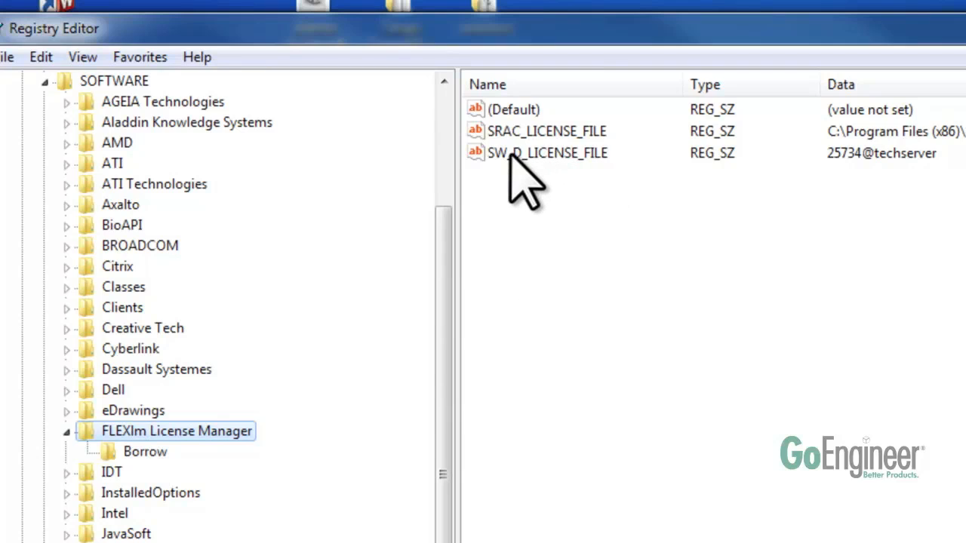
# Modify SW_D_LICENSE_FILE and confirm it reads 25734@techserver.
pyautogui.click(547, 152)
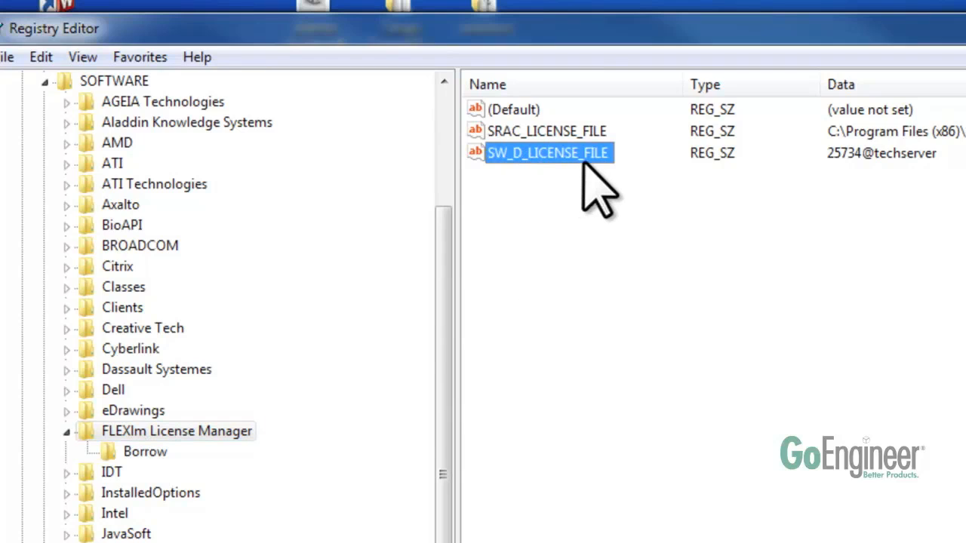
pyautogui.moveTo(880, 170)
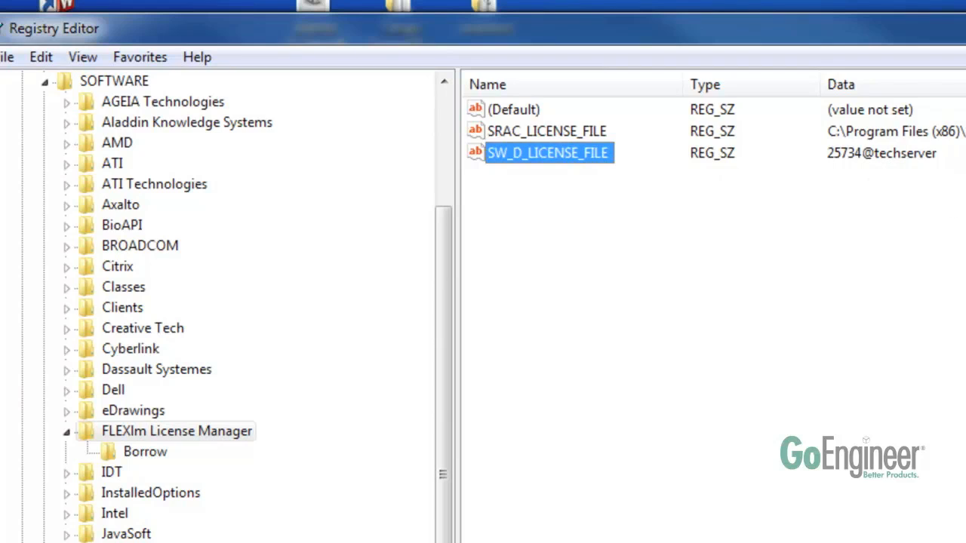
pyautogui.moveTo(943, 173)
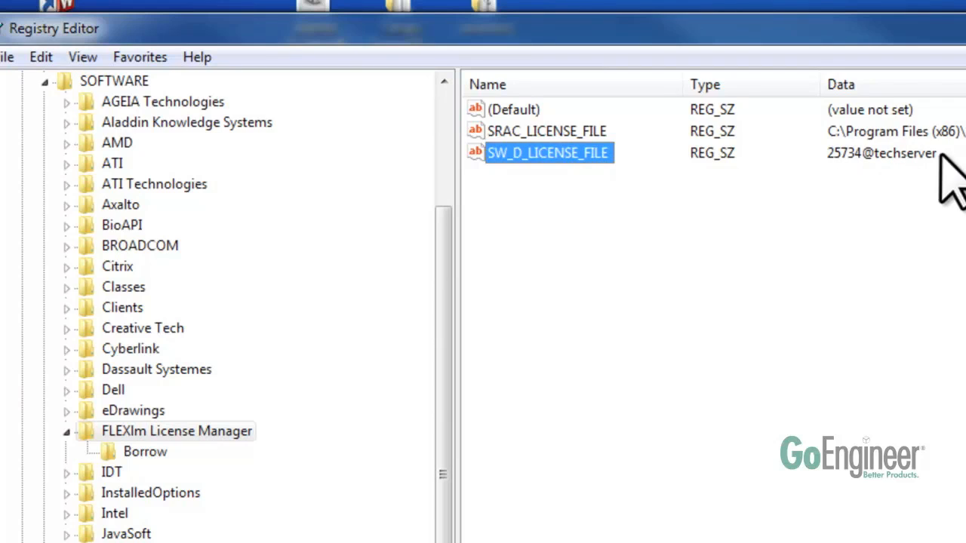
pyautogui.moveTo(856, 181)
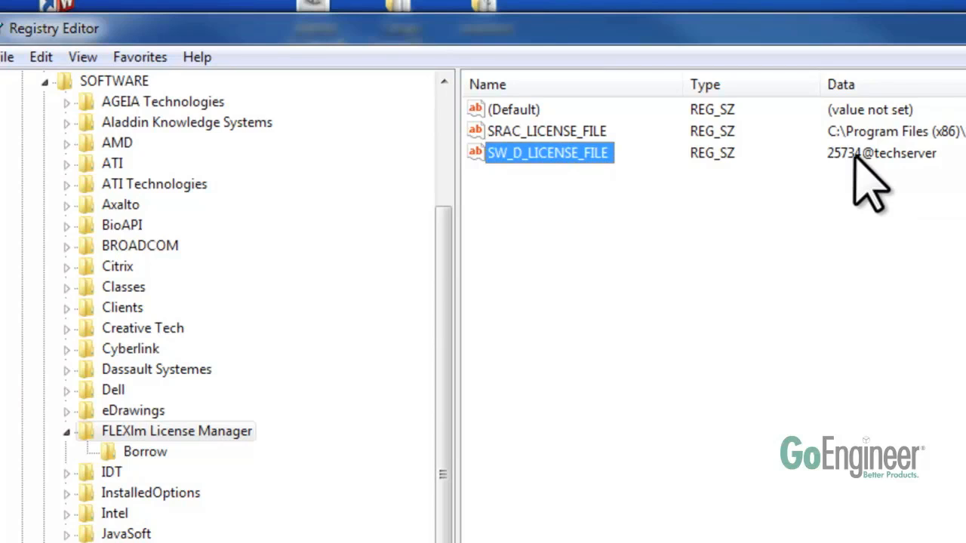
pyautogui.moveTo(532, 177)
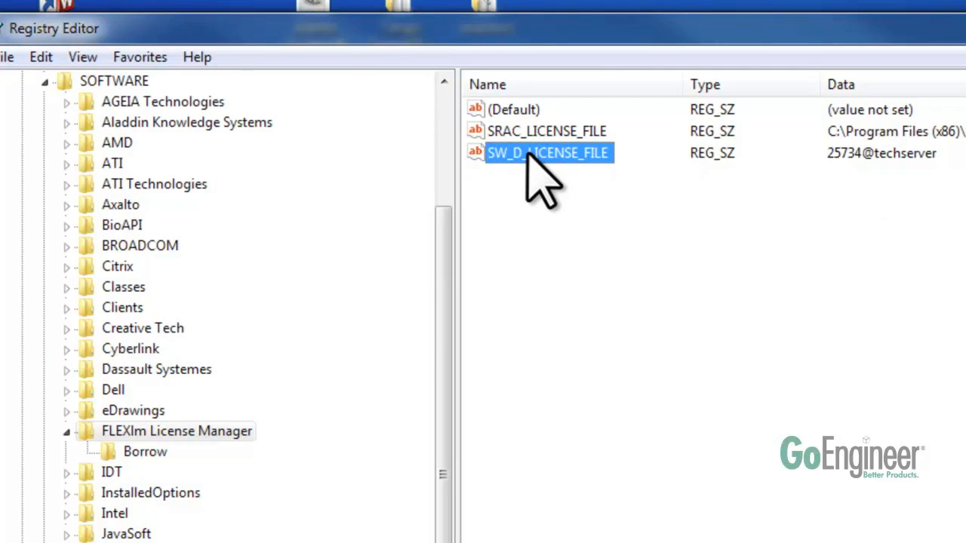
pyautogui.rightClick(547, 154)
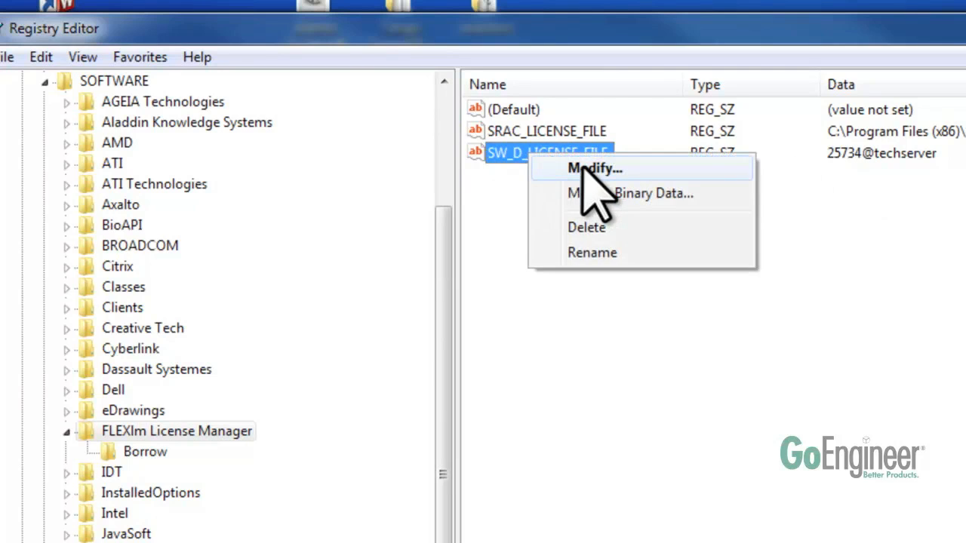
pyautogui.click(596, 168)
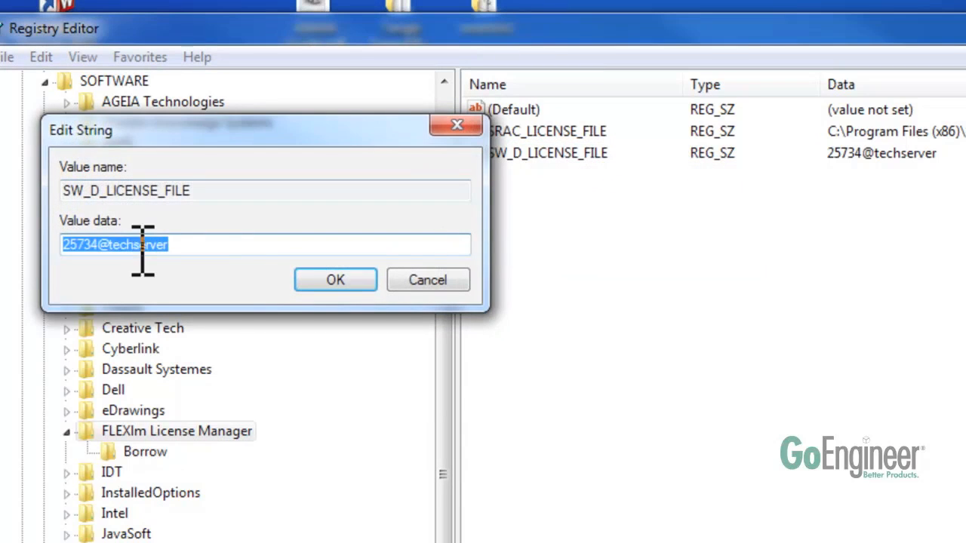
pyautogui.click(182, 245)
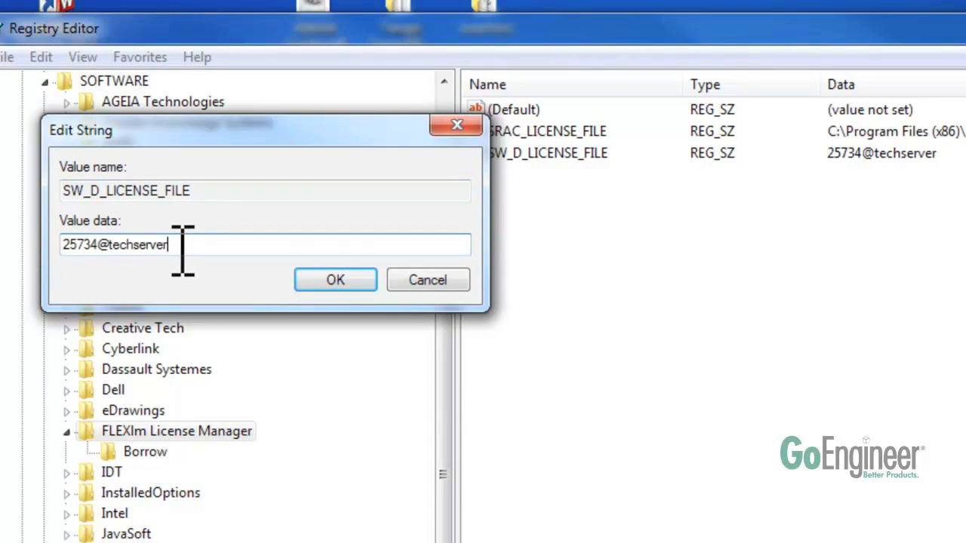
pyautogui.click(335, 280)
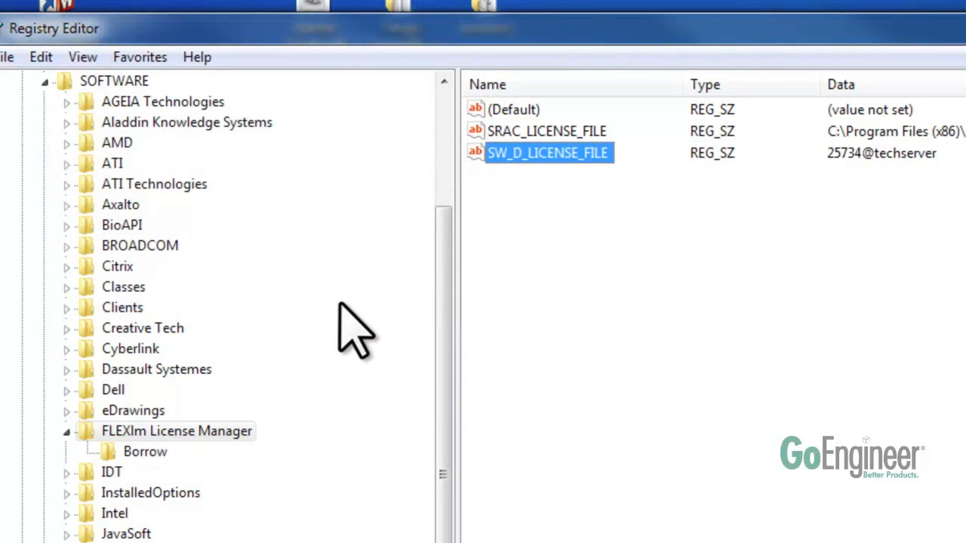
pyautogui.moveTo(936, 173)
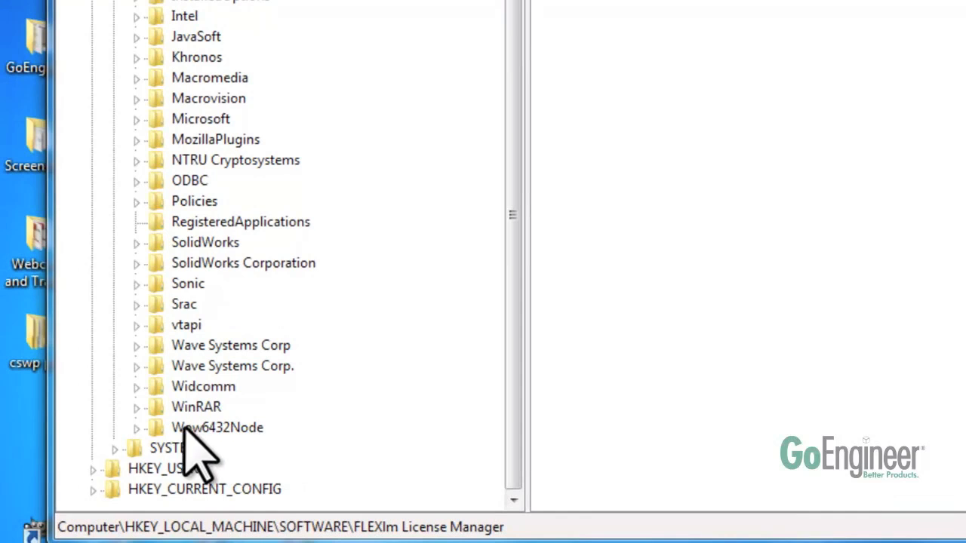
pyautogui.moveTo(153, 468)
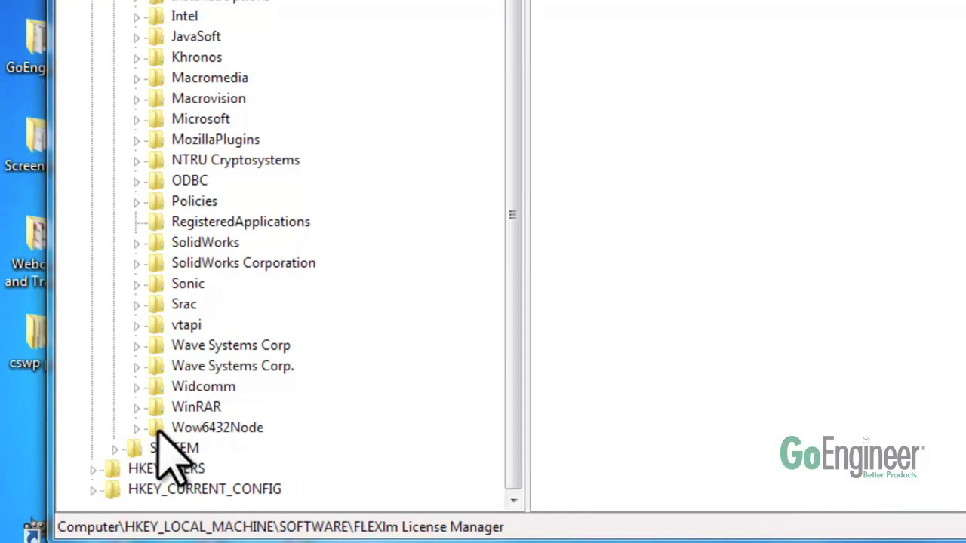
# Confirm Wow6432Node\FLEXlm License Manager's SW_D_LICENSE_FILE reads 25734@techserver.
pyautogui.scroll(3)
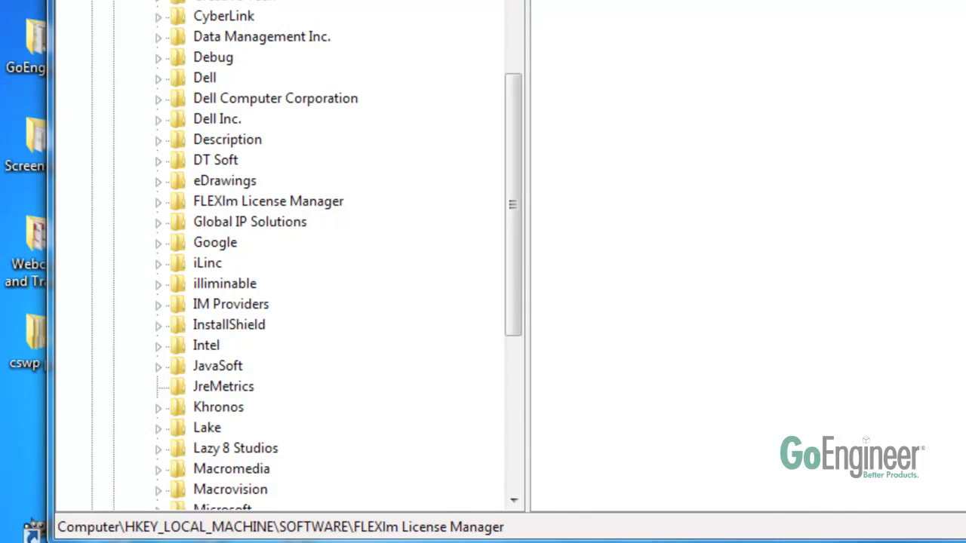
pyautogui.moveTo(219, 94)
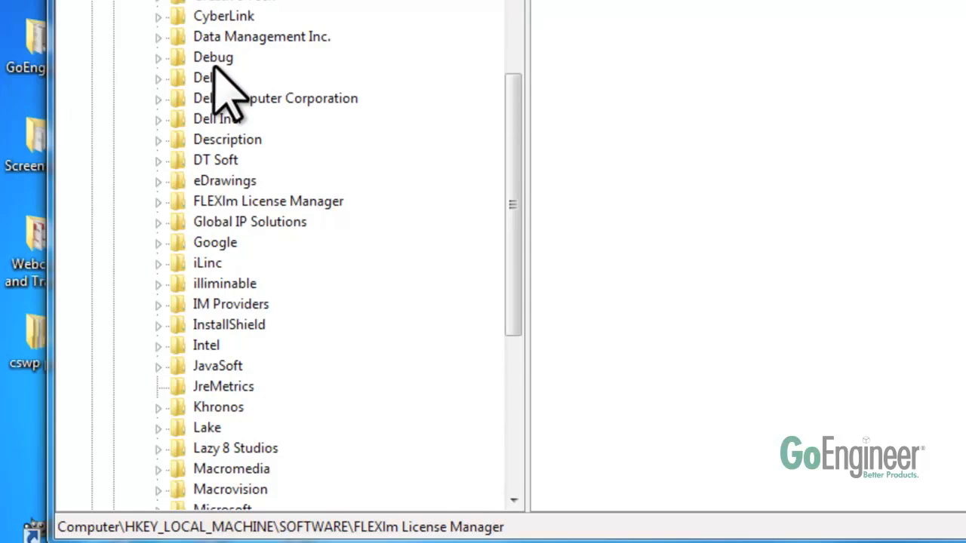
pyautogui.click(267, 201)
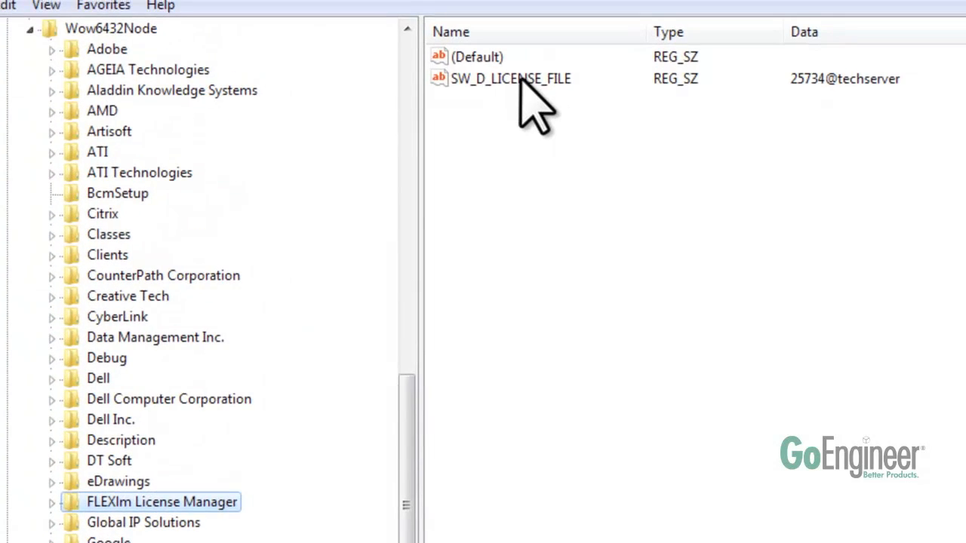
pyautogui.rightClick(526, 83)
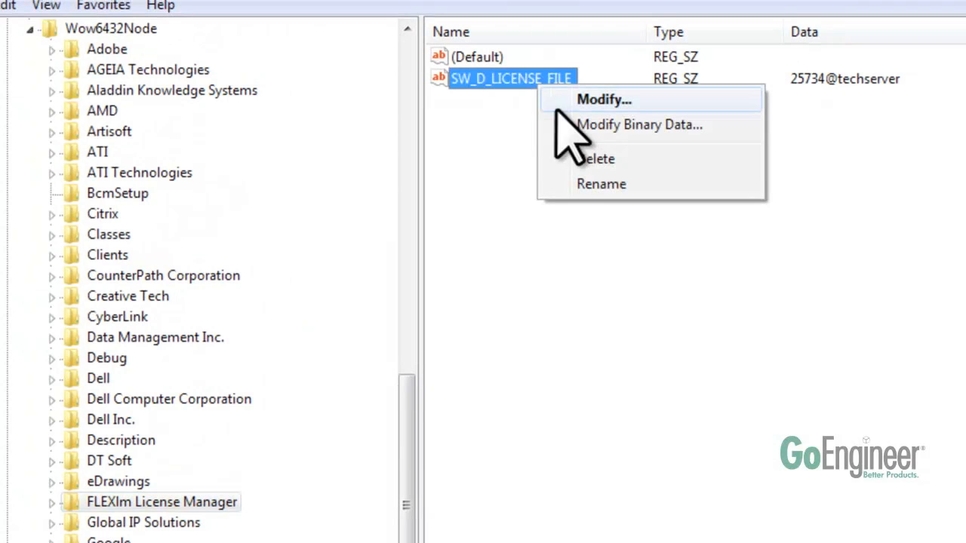
pyautogui.click(604, 99)
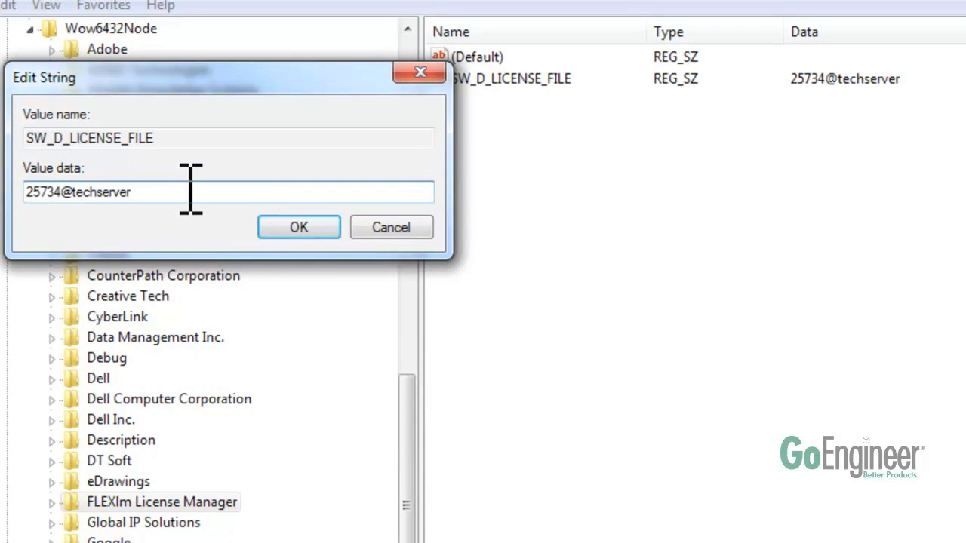
pyautogui.click(298, 227)
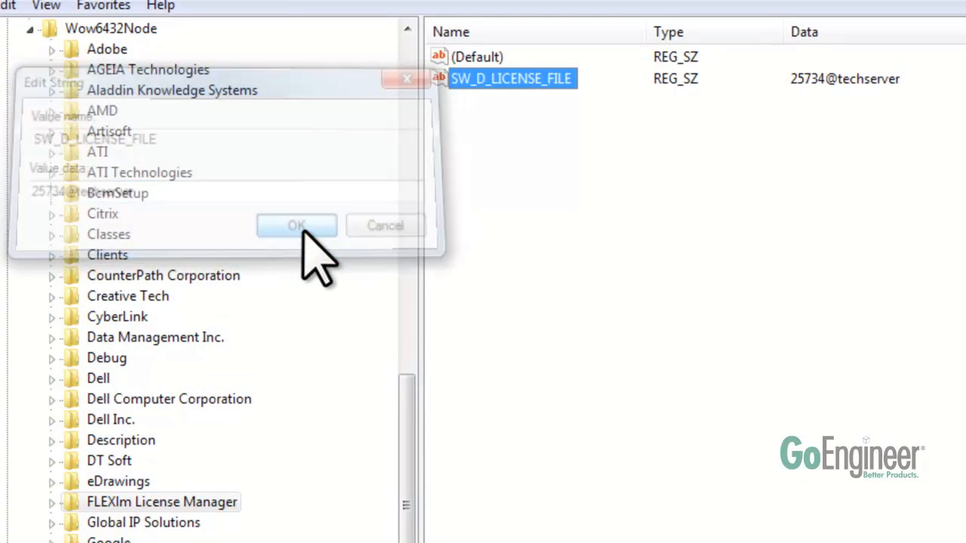
pyautogui.click(296, 225)
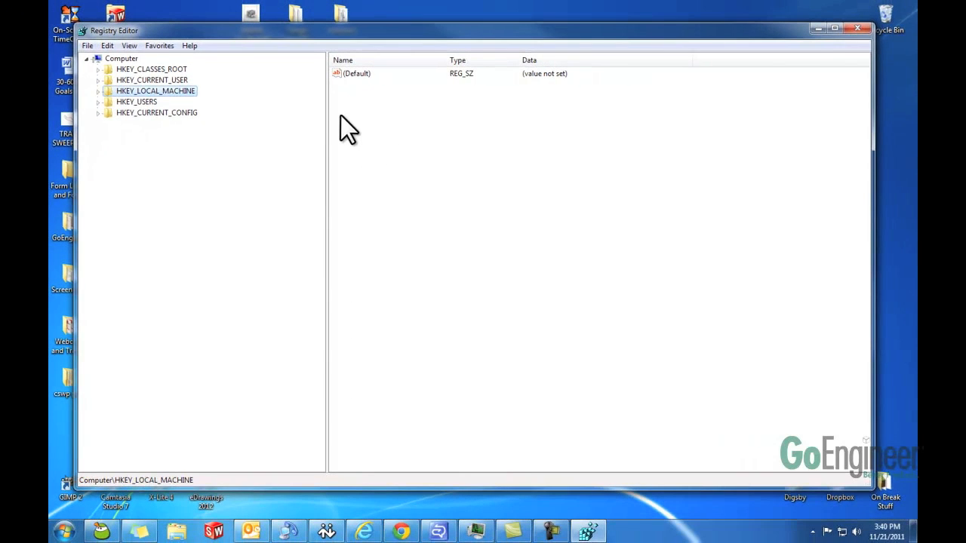
pyautogui.moveTo(804, 42)
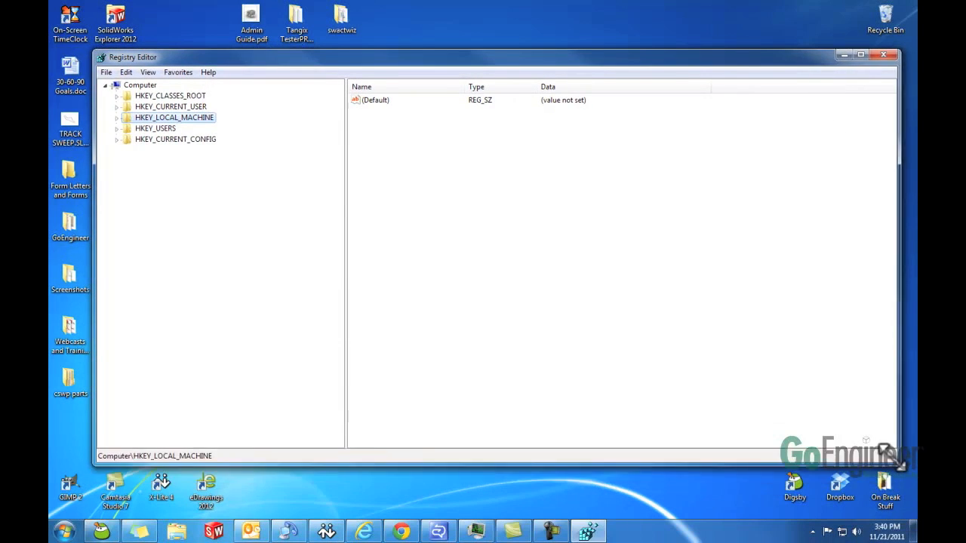
pyautogui.moveTo(876, 494)
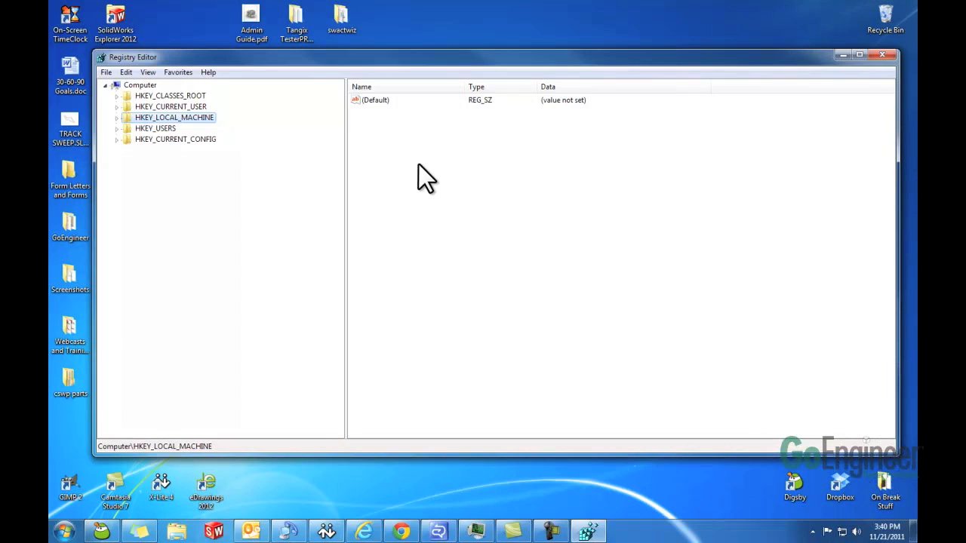
pyautogui.moveTo(366, 175)
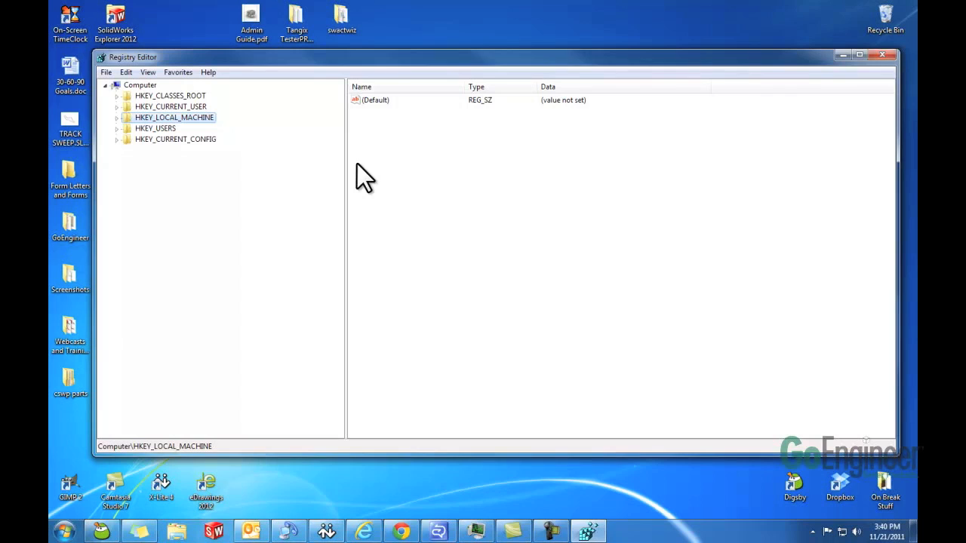
pyautogui.moveTo(258, 206)
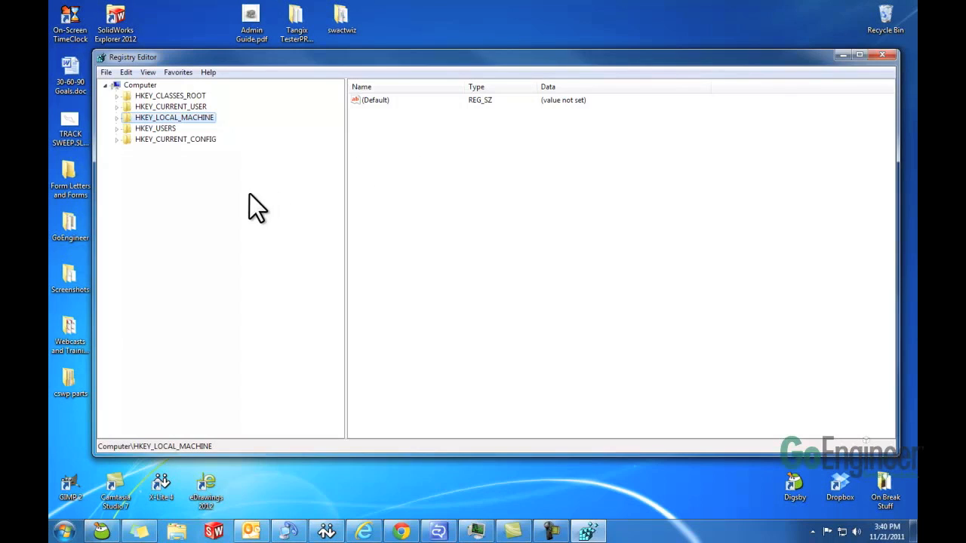
pyautogui.moveTo(213, 155)
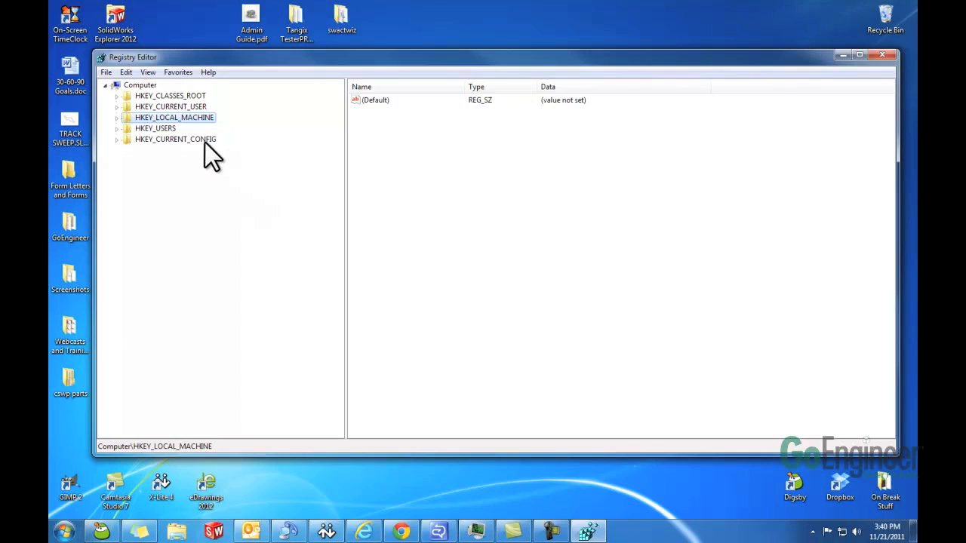
pyautogui.moveTo(317, 132)
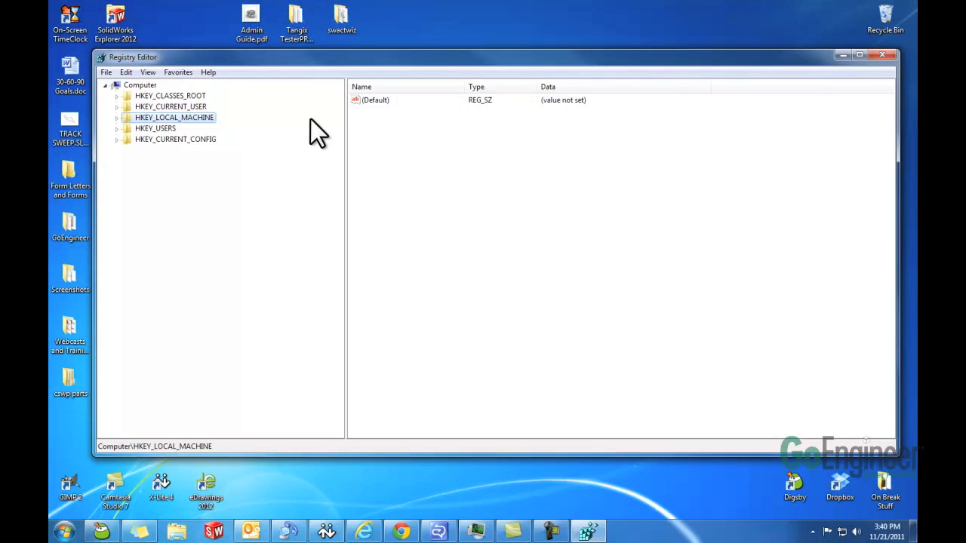
# Close Registry Editor, leaving the bare desktop.
pyautogui.click(882, 55)
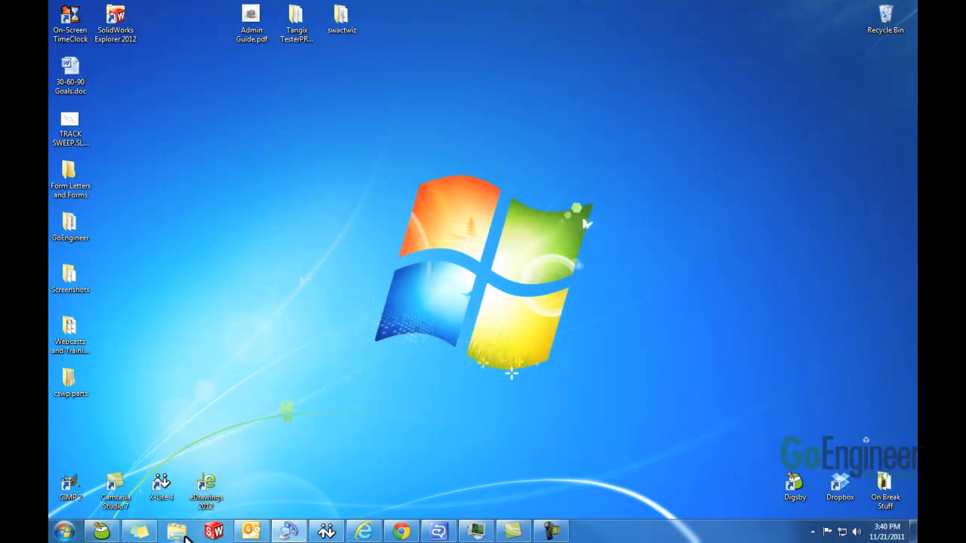